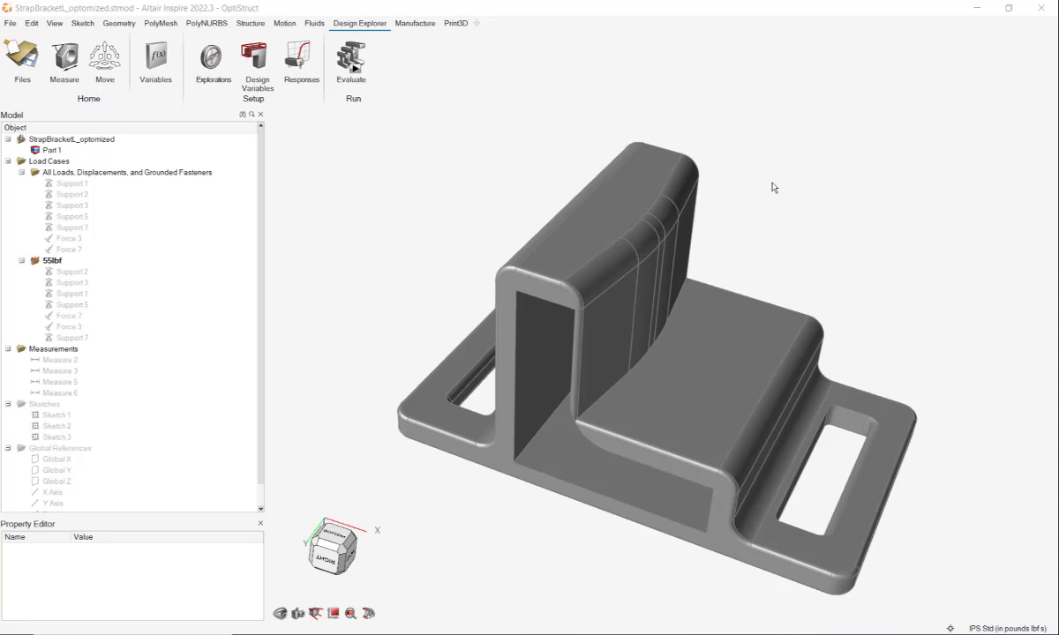
{"action": "mouse_move", "coordinate": [745, 254]}
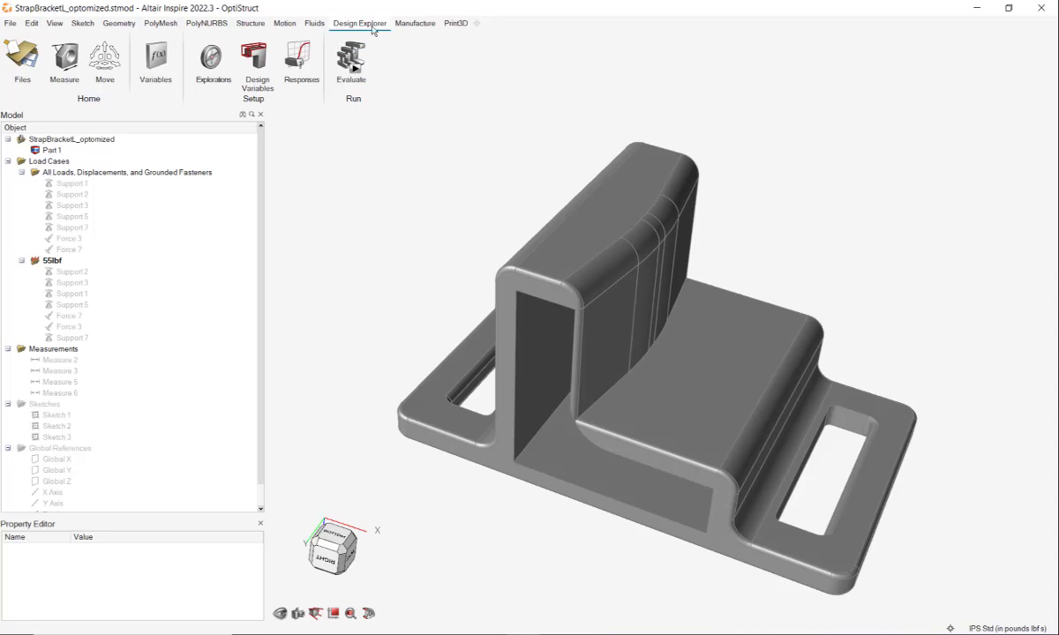
{"action": "mouse_move", "coordinate": [155, 57]}
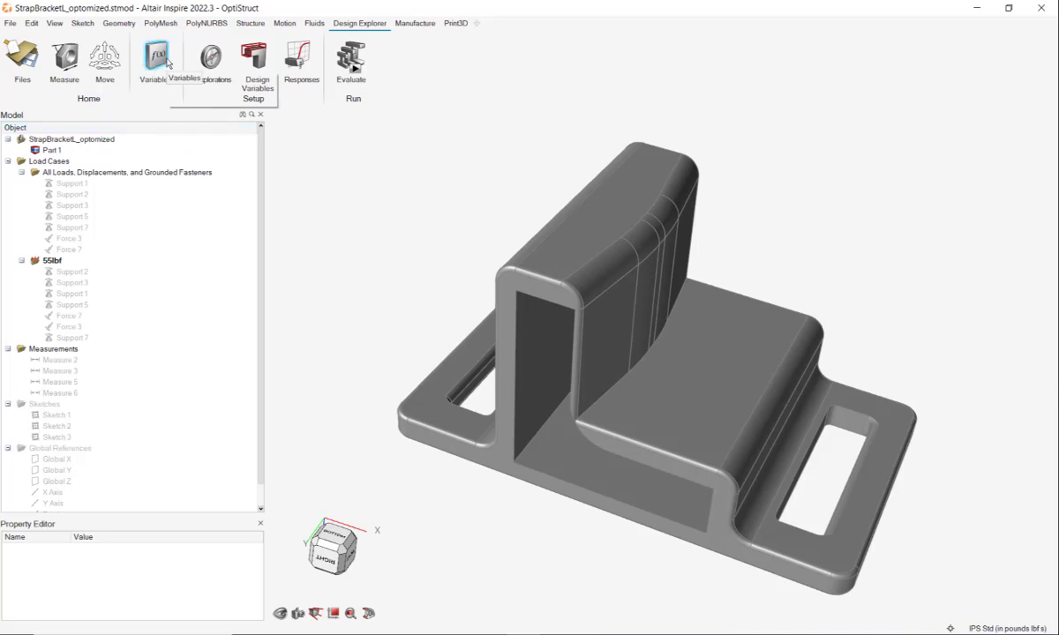
{"action": "mouse_move", "coordinate": [360, 233]}
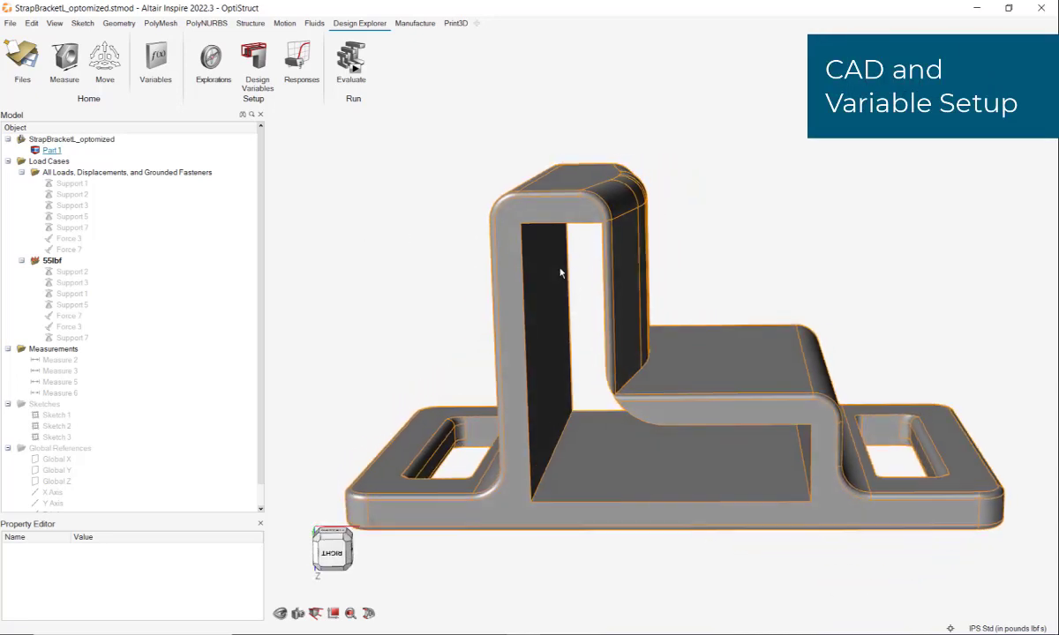
Show the Construction History panel from the View menu after orbiting the bracket.
{"action": "left_click_drag", "start_coordinate": [561, 274], "coordinate": [572, 330]}
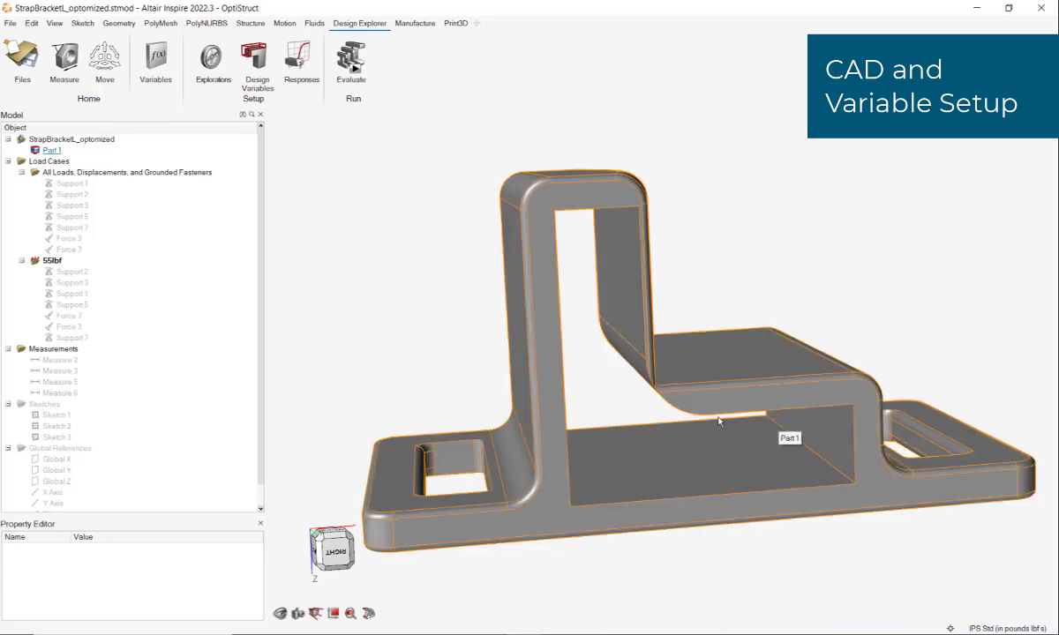
{"action": "left_click_drag", "start_coordinate": [720, 421], "coordinate": [572, 430]}
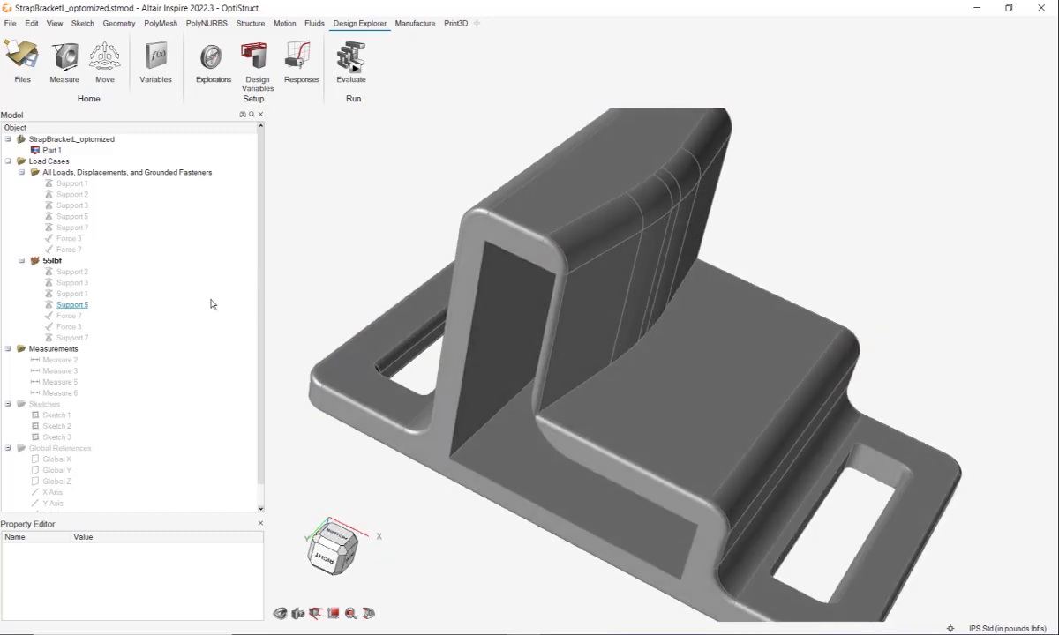
{"action": "left_click", "coordinate": [55, 23]}
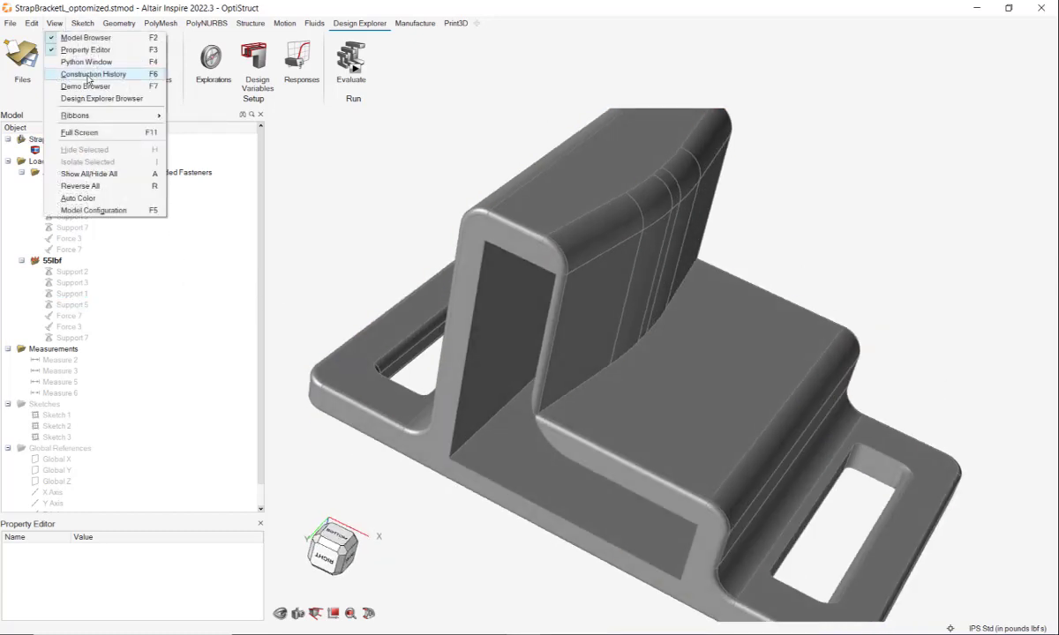
{"action": "left_click", "coordinate": [91, 74]}
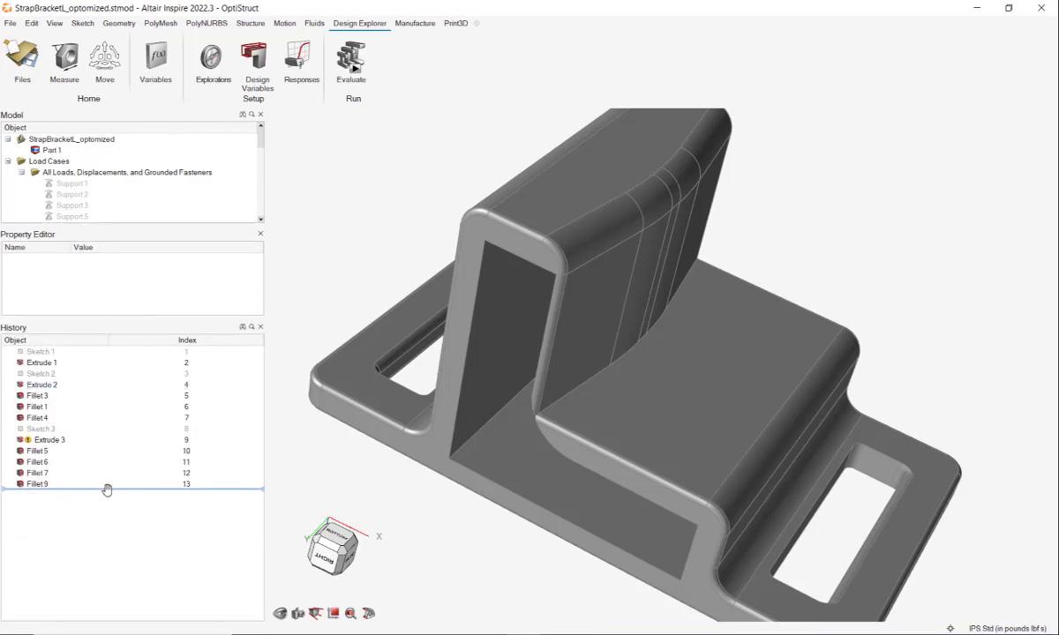
Roll the history back to the first extrusion and inspect the unfilleted bracket from several angles.
{"action": "left_click", "coordinate": [43, 363]}
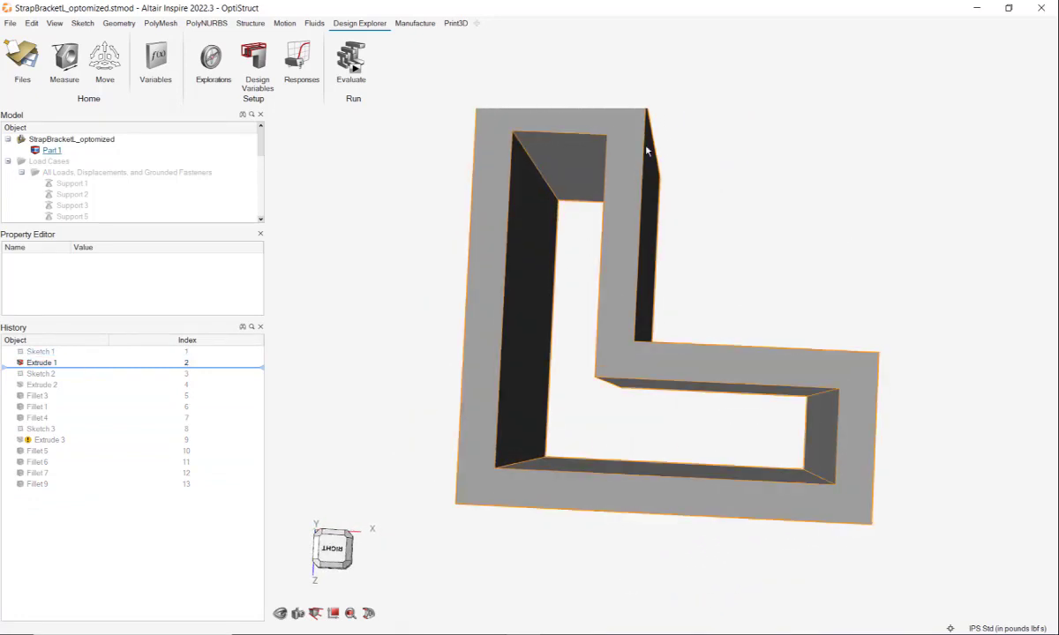
{"action": "left_click_drag", "start_coordinate": [646, 150], "coordinate": [483, 205]}
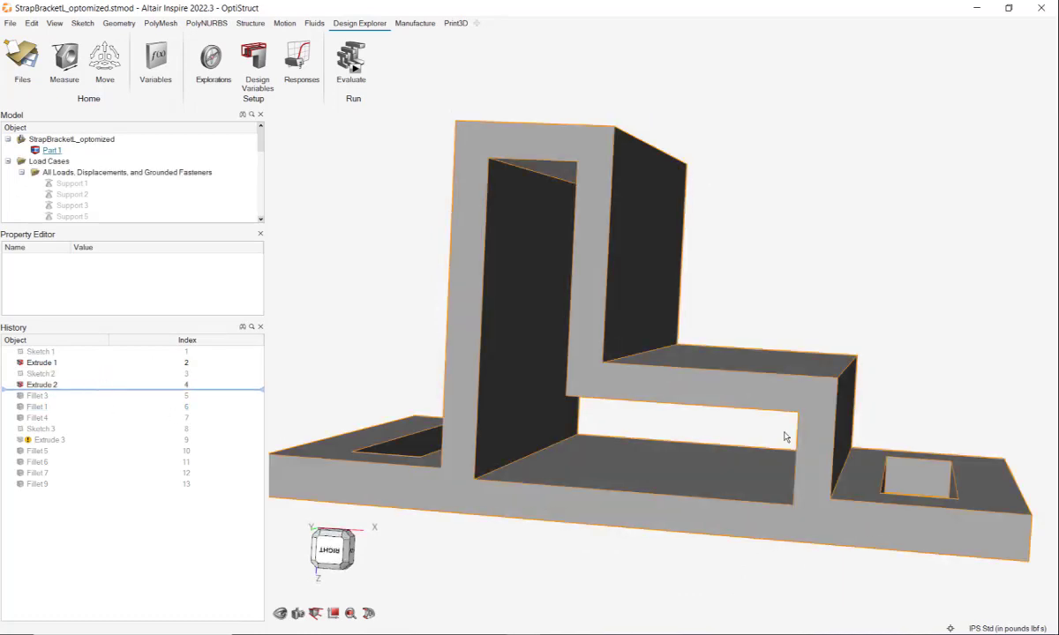
{"action": "left_click_drag", "start_coordinate": [785, 438], "coordinate": [935, 298]}
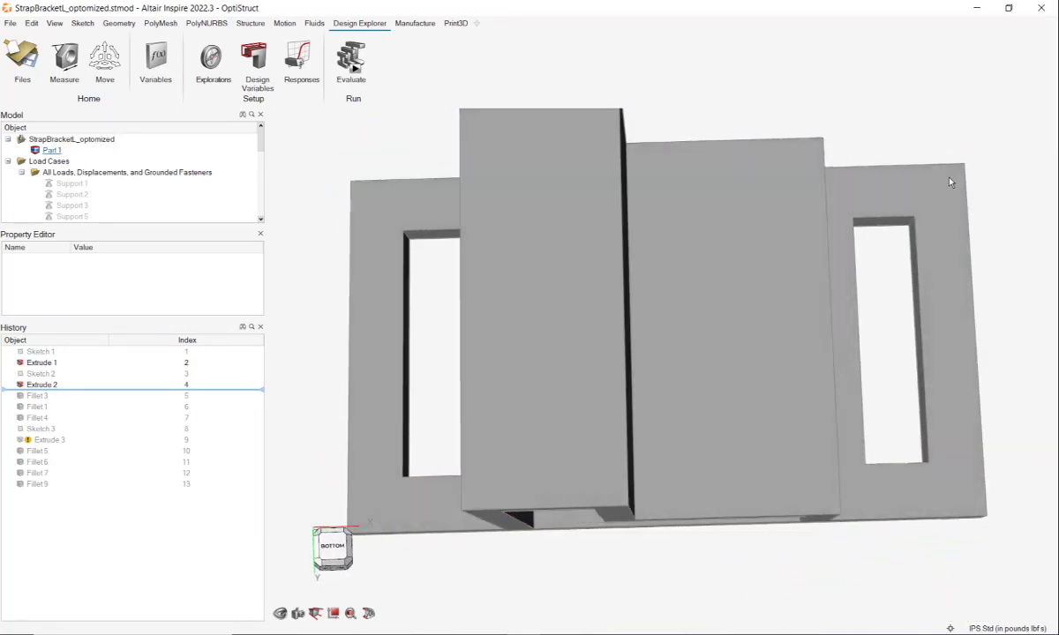
{"action": "left_click", "coordinate": [756, 335]}
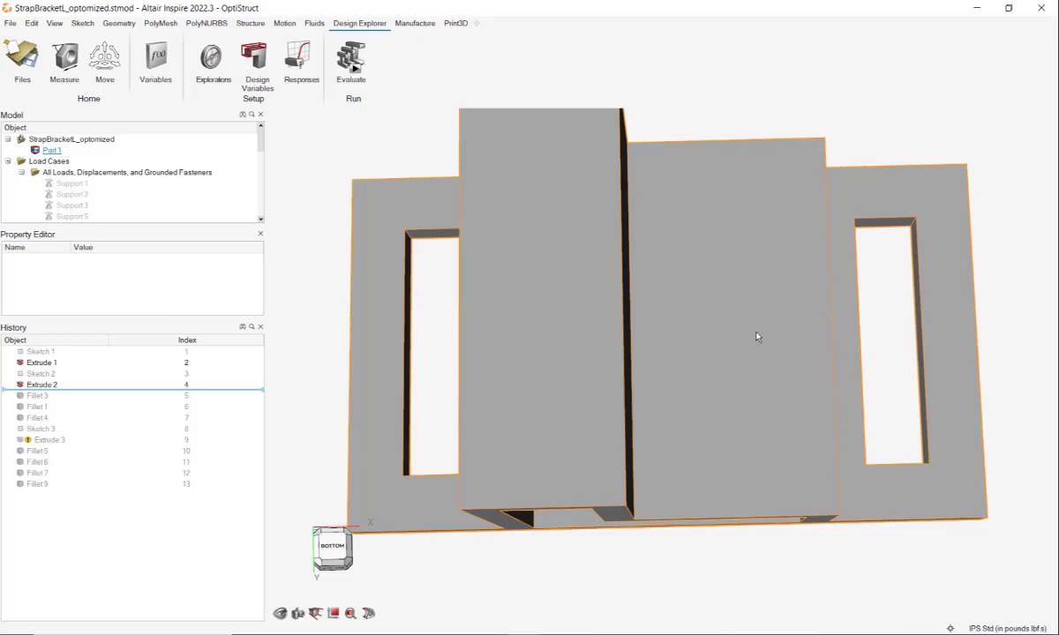
{"action": "left_click_drag", "start_coordinate": [756, 336], "coordinate": [819, 208]}
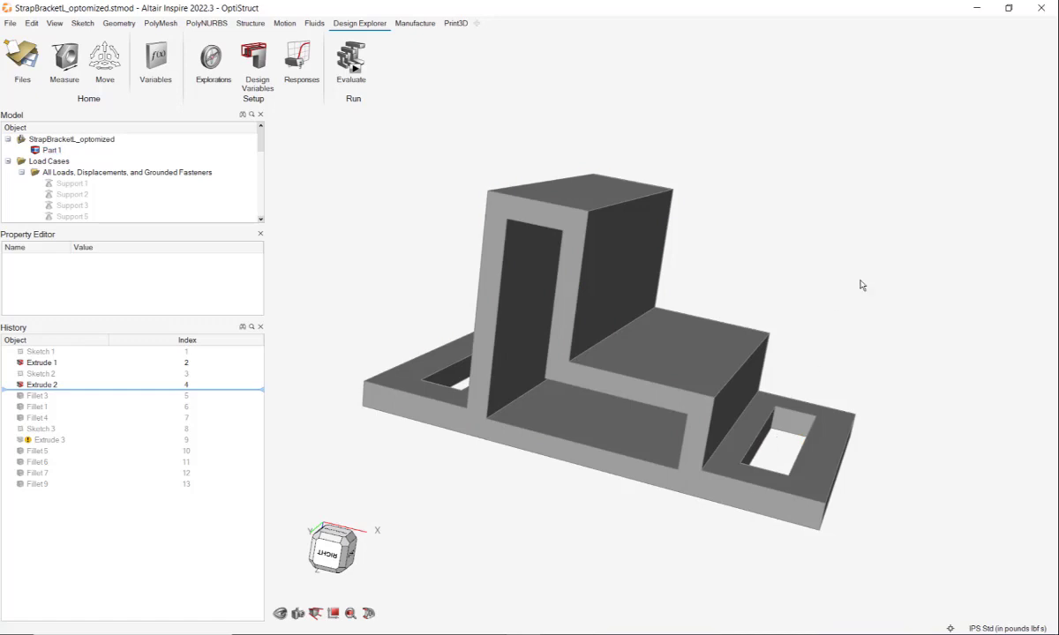
{"action": "left_click", "coordinate": [43, 363]}
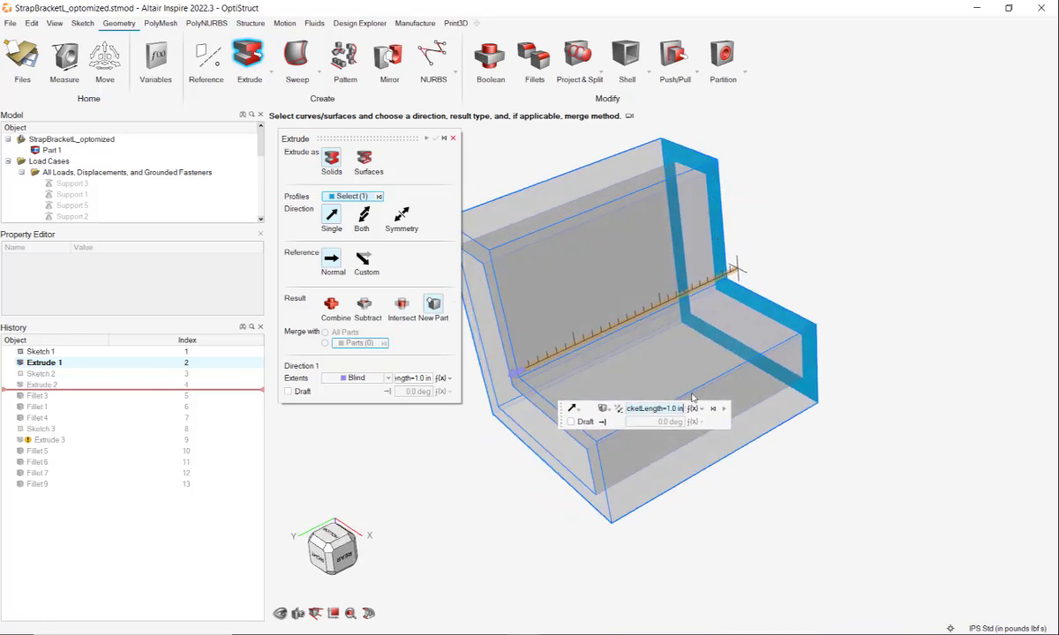
Check that BracketLength drives the Extrude 1 length, leave it unchanged, and bring up Sketch 2 options.
{"action": "left_click", "coordinate": [703, 410]}
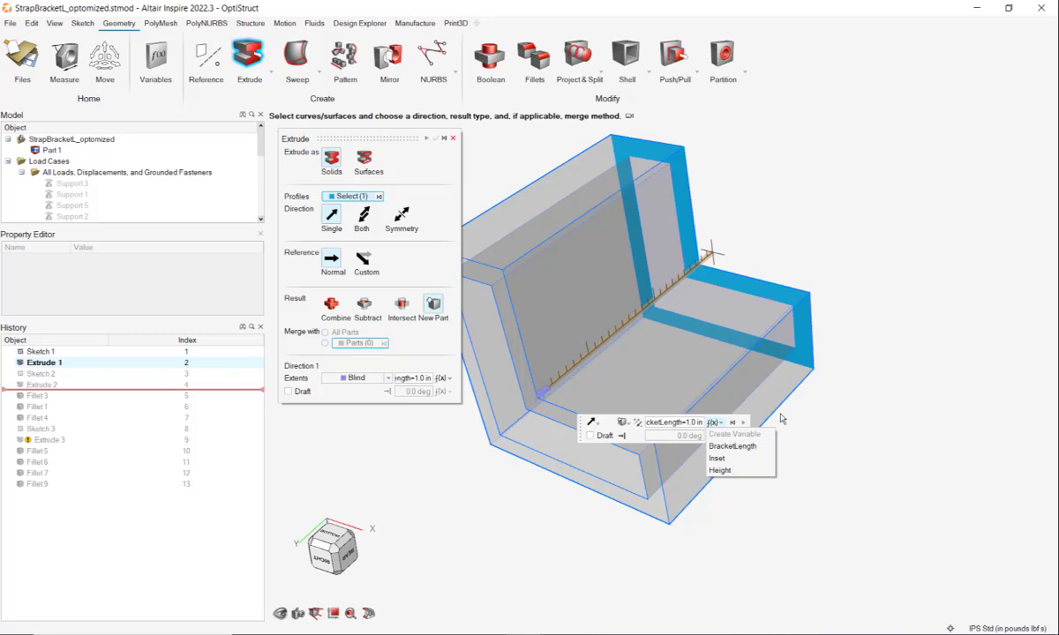
{"action": "left_click", "coordinate": [935, 200]}
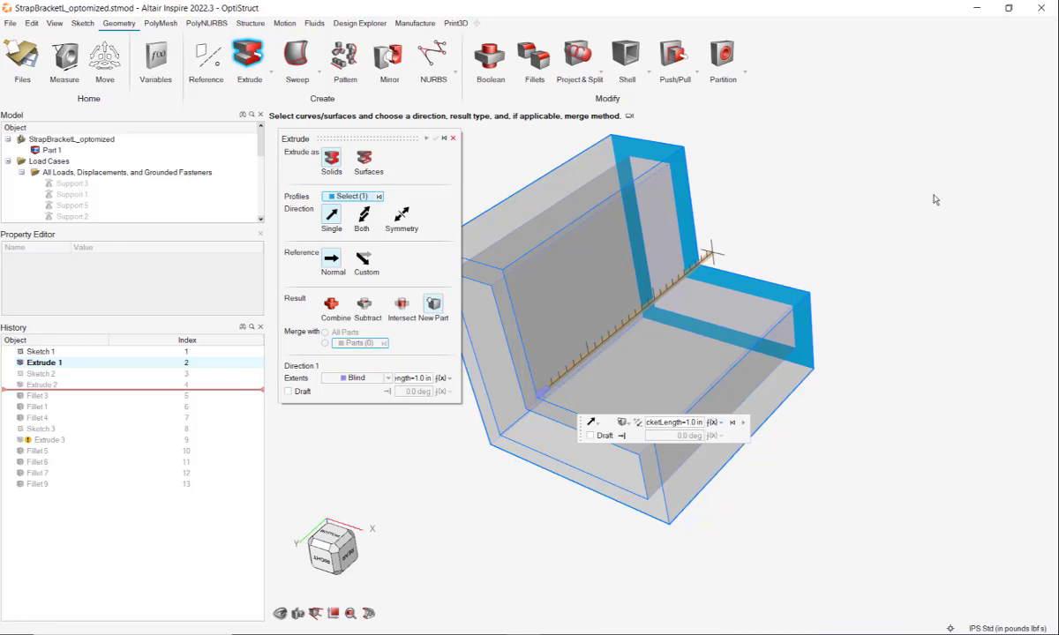
{"action": "right_click", "coordinate": [40, 374]}
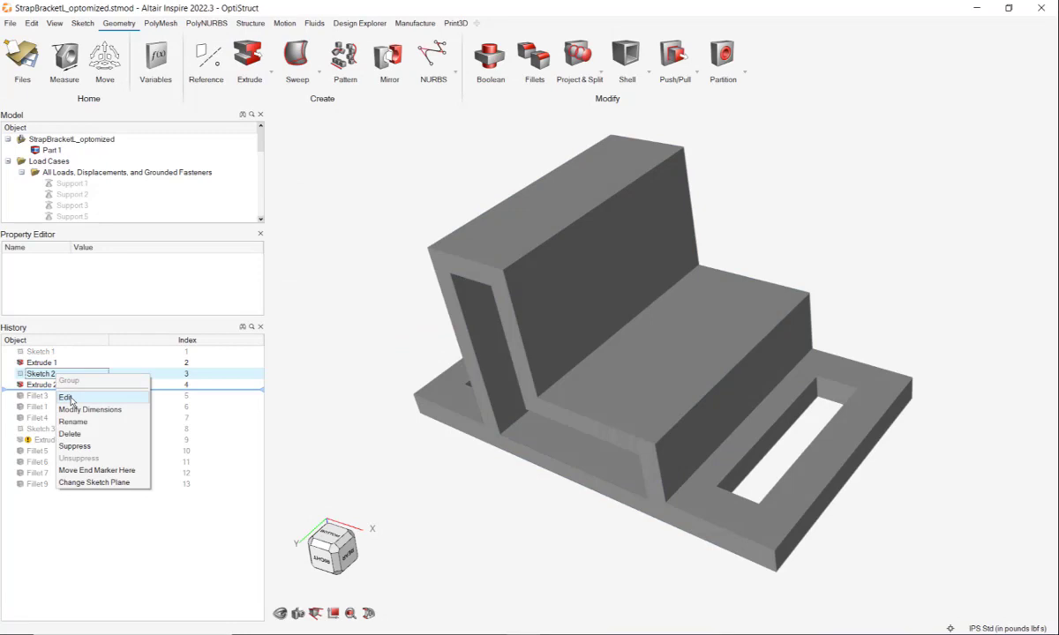
{"action": "left_click", "coordinate": [67, 395]}
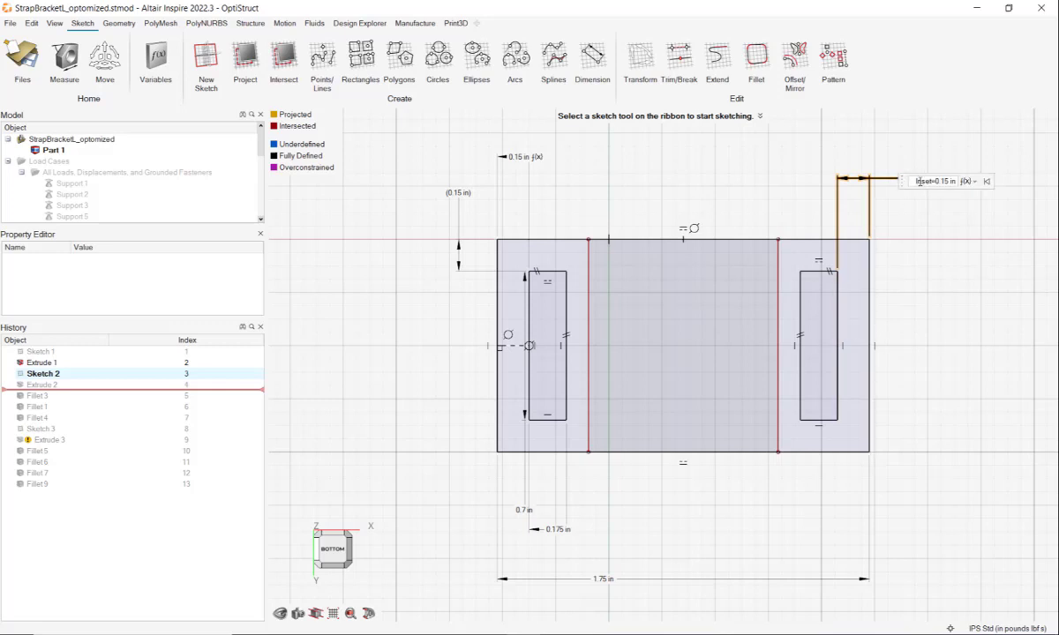
{"action": "left_click", "coordinate": [967, 180]}
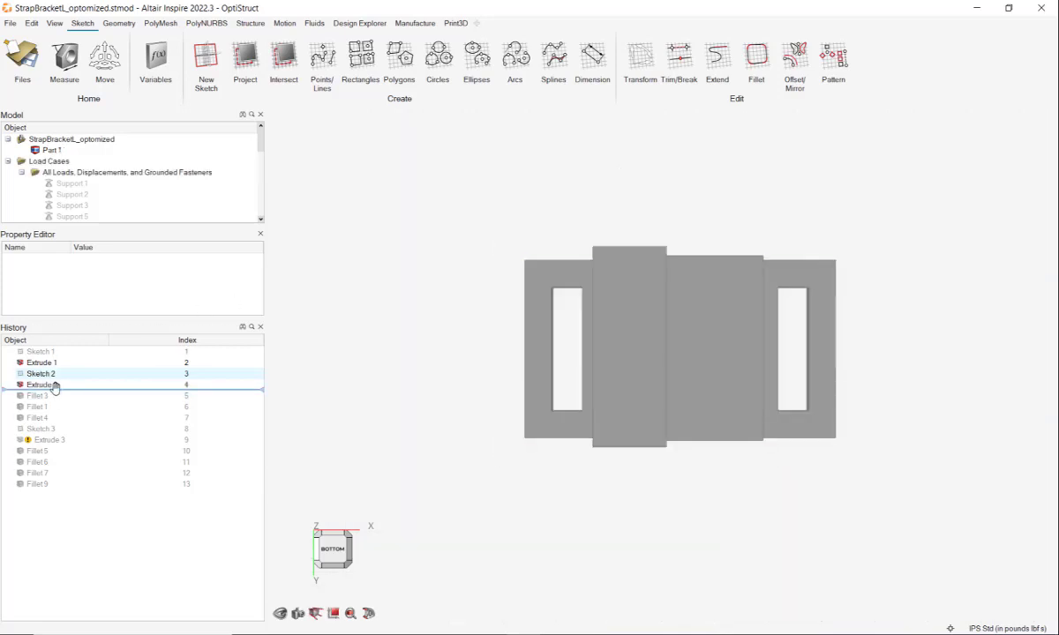
{"action": "right_click", "coordinate": [42, 385]}
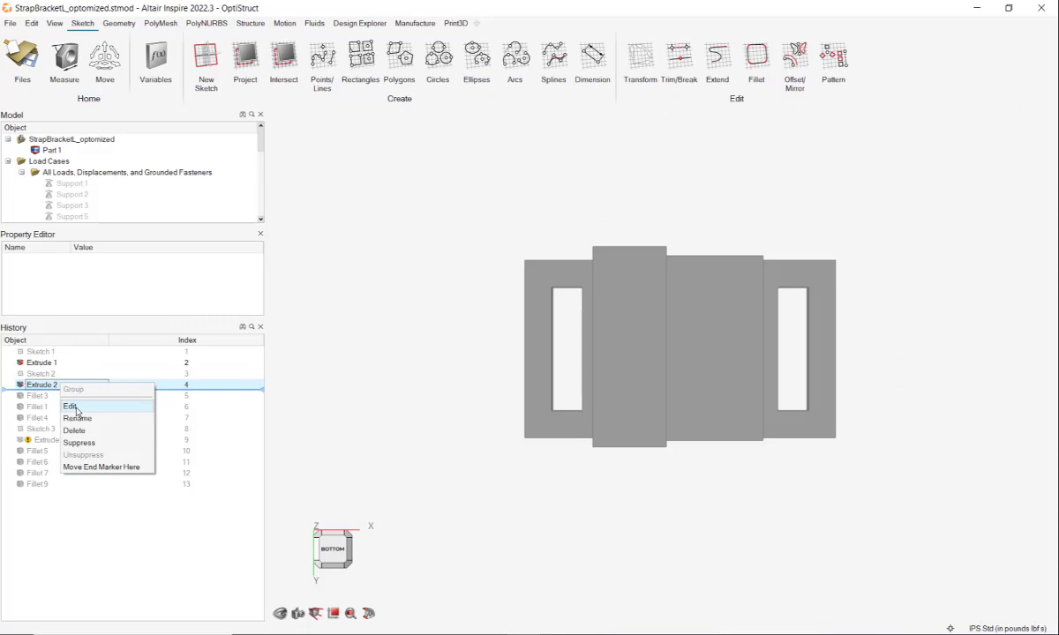
{"action": "left_click", "coordinate": [69, 406]}
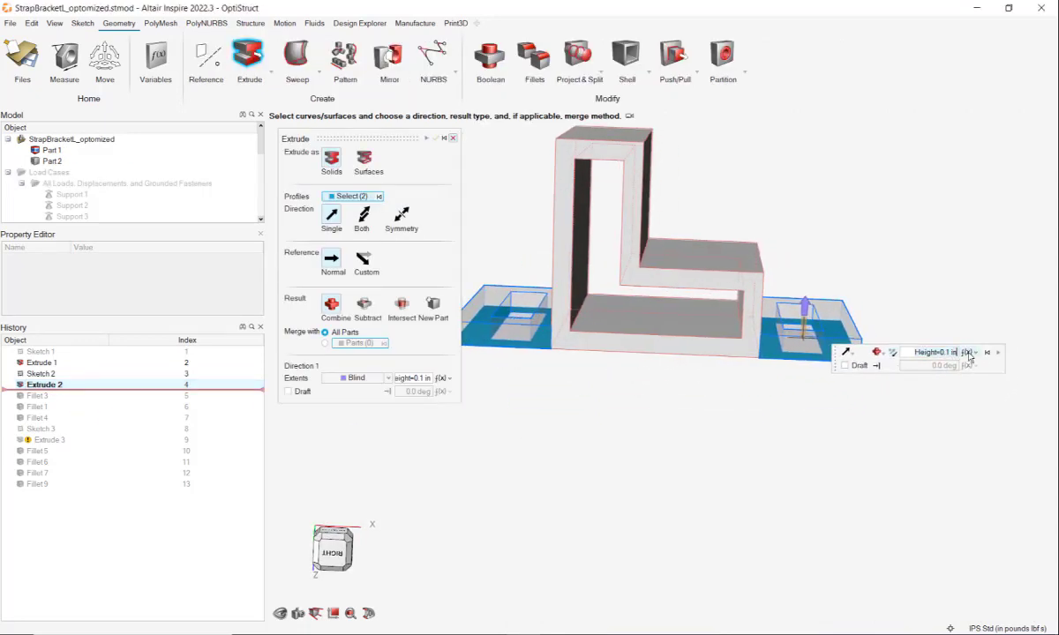
{"action": "left_click", "coordinate": [974, 353]}
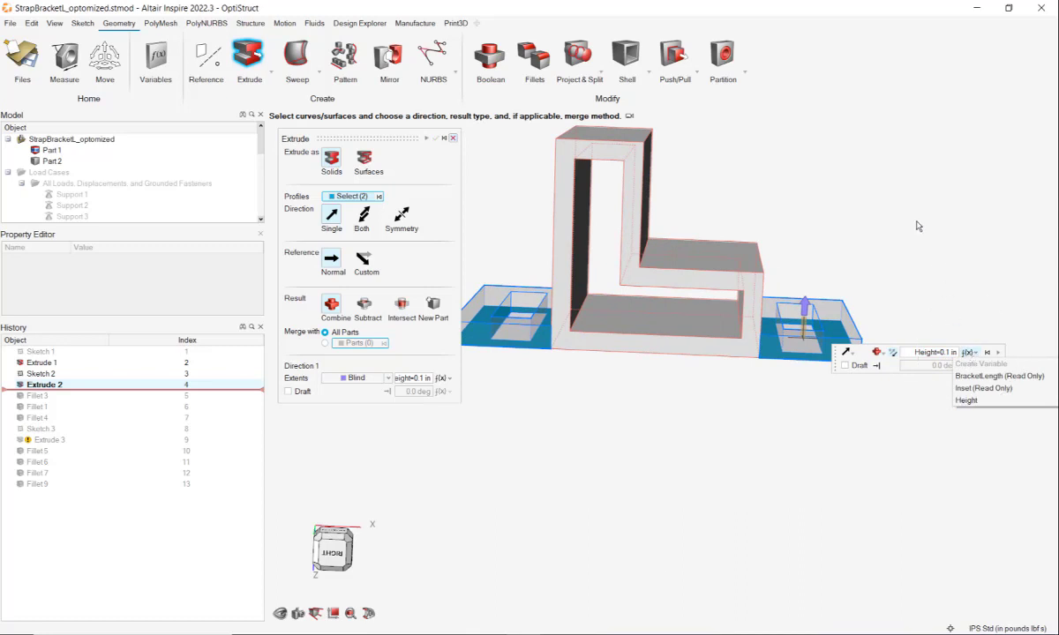
{"action": "left_click", "coordinate": [435, 137]}
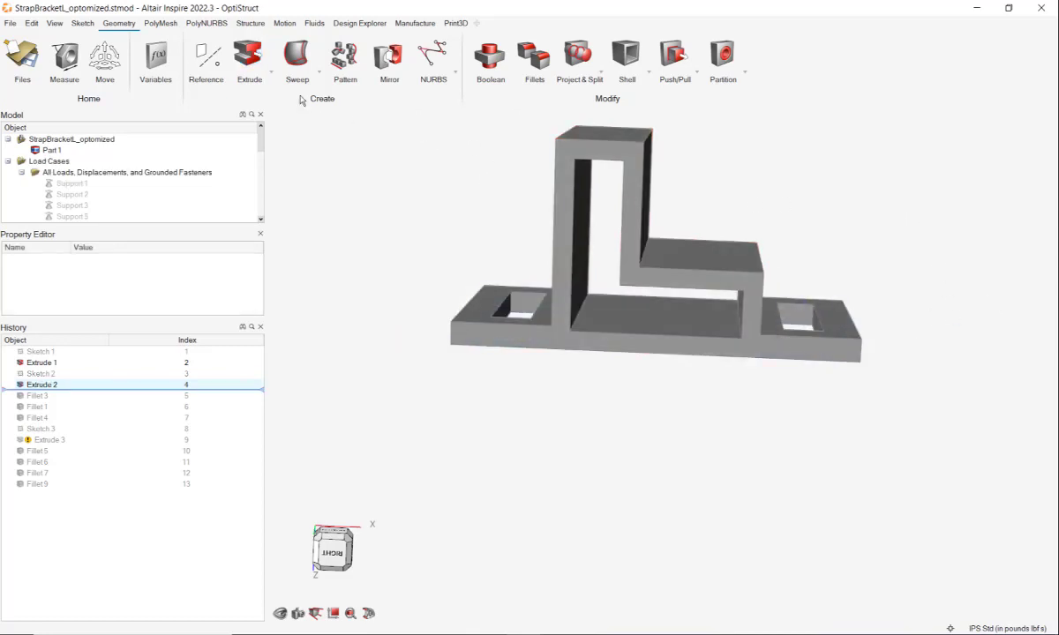
{"action": "left_click", "coordinate": [156, 56]}
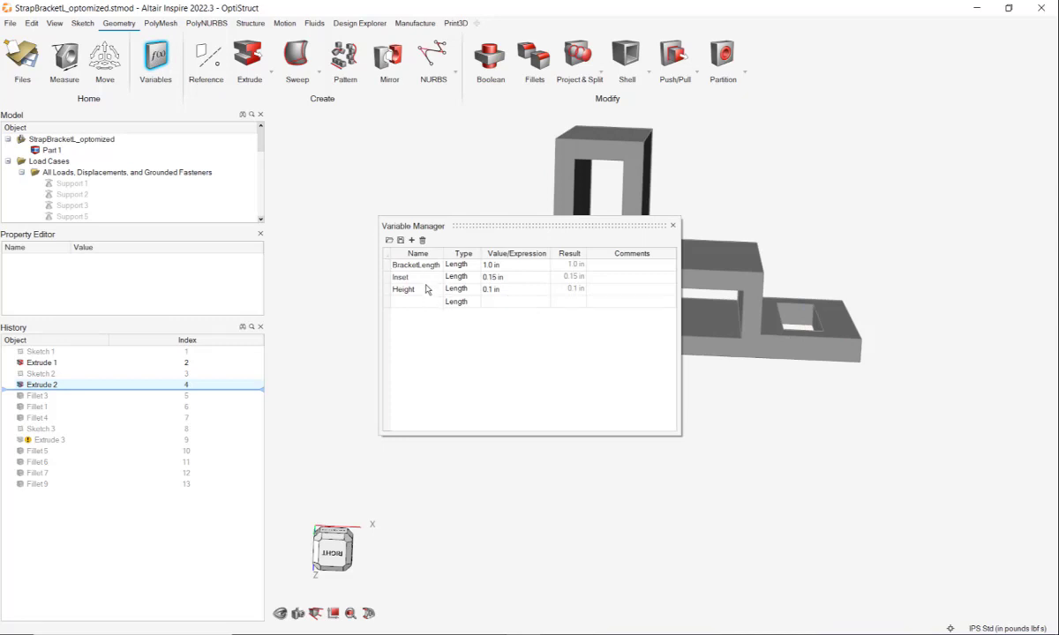
Review the Height variable (0.1 in) in the Variable Manager and close the table.
{"action": "left_click", "coordinate": [516, 265]}
{"action": "type", "text": "1"}
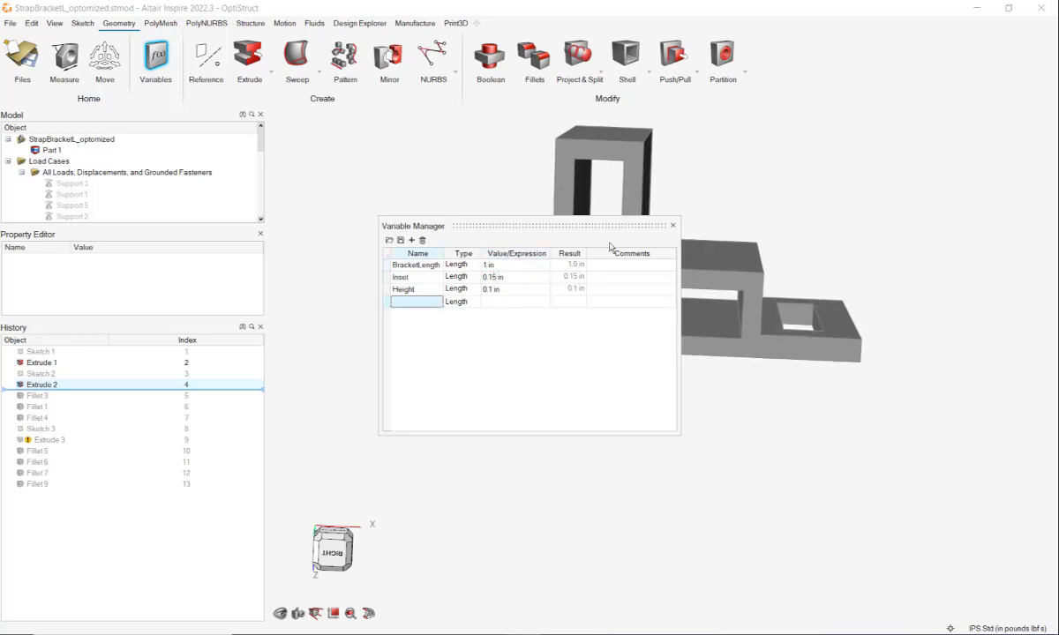
{"action": "left_click", "coordinate": [674, 226]}
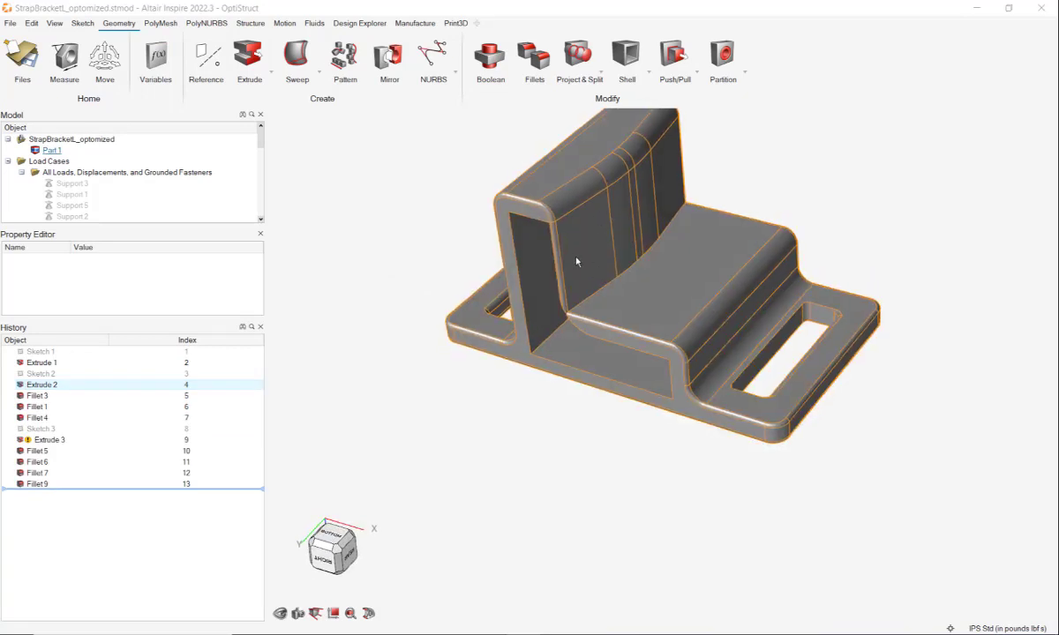
{"action": "mouse_move", "coordinate": [561, 291]}
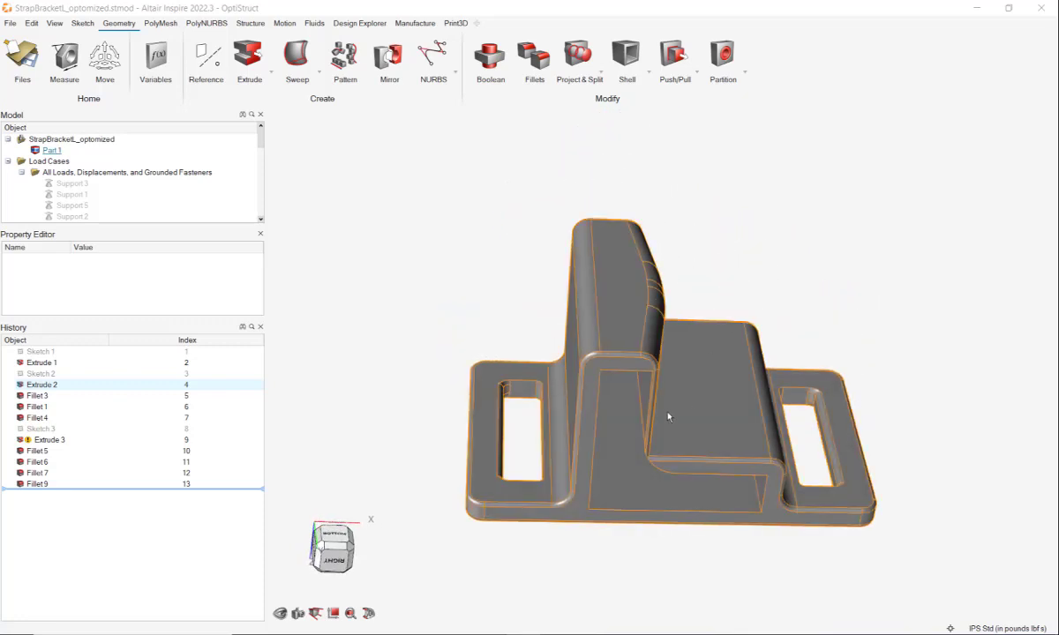
Orbit the finished filleted bracket to view it from the front.
{"action": "left_click_drag", "start_coordinate": [667, 416], "coordinate": [780, 224]}
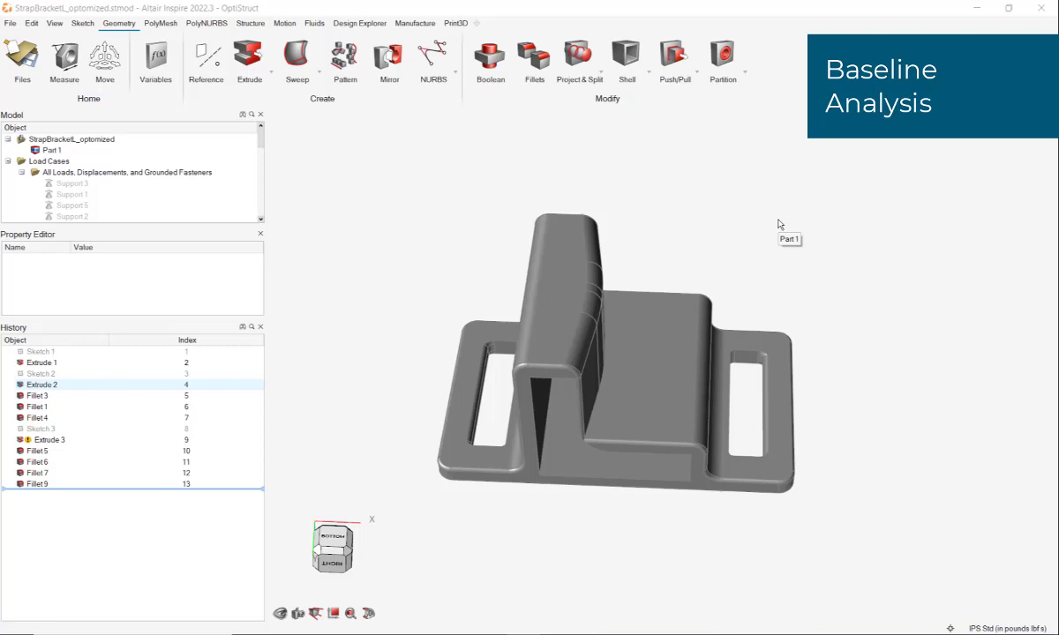
{"action": "mouse_move", "coordinate": [780, 224]}
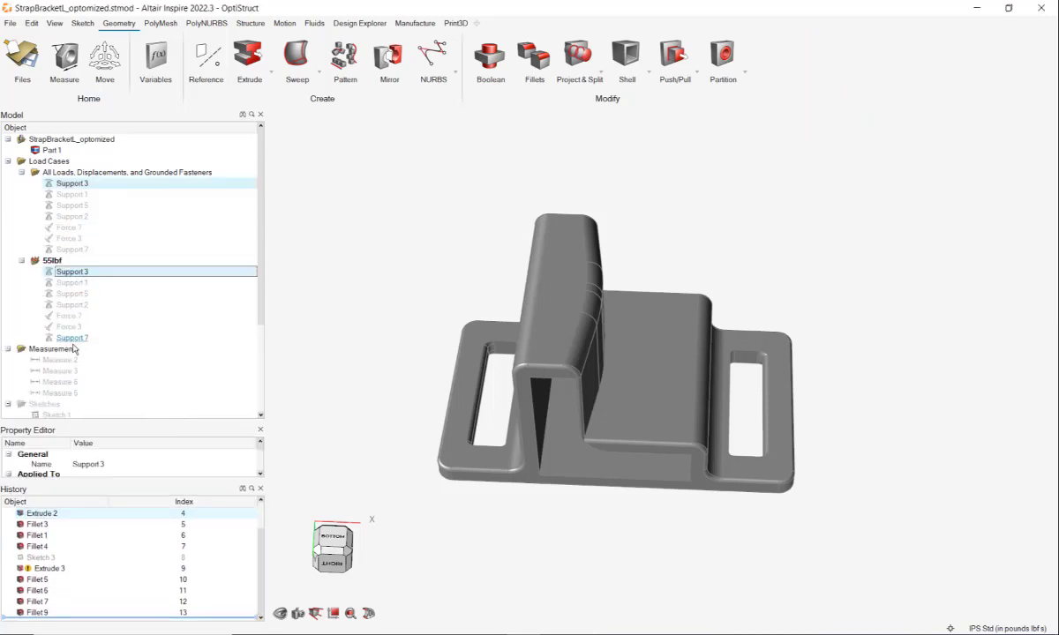
{"action": "left_click", "coordinate": [68, 327]}
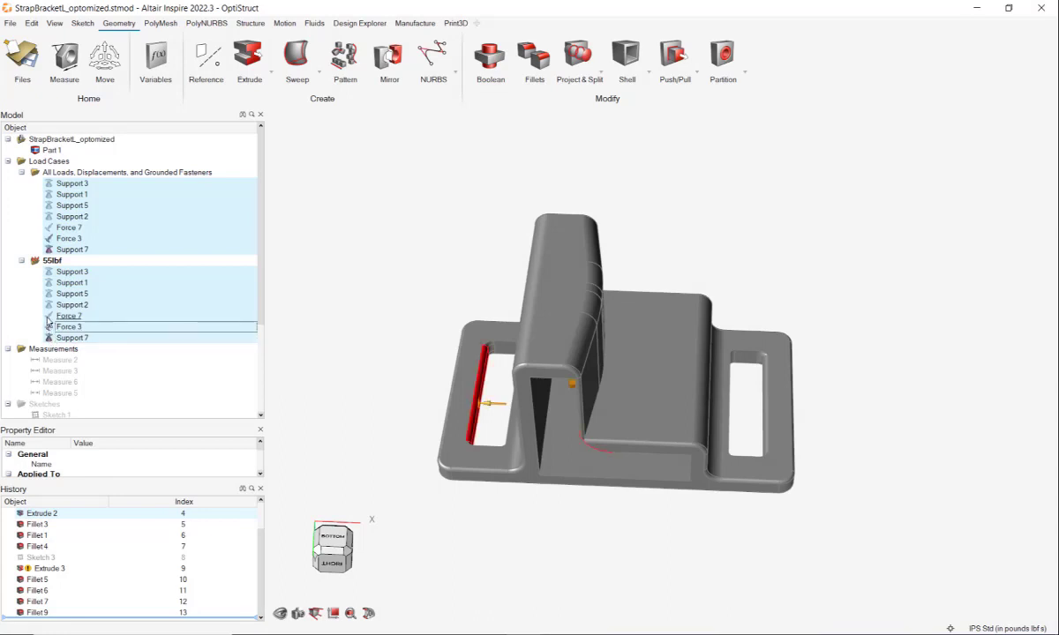
{"action": "left_click", "coordinate": [72, 272]}
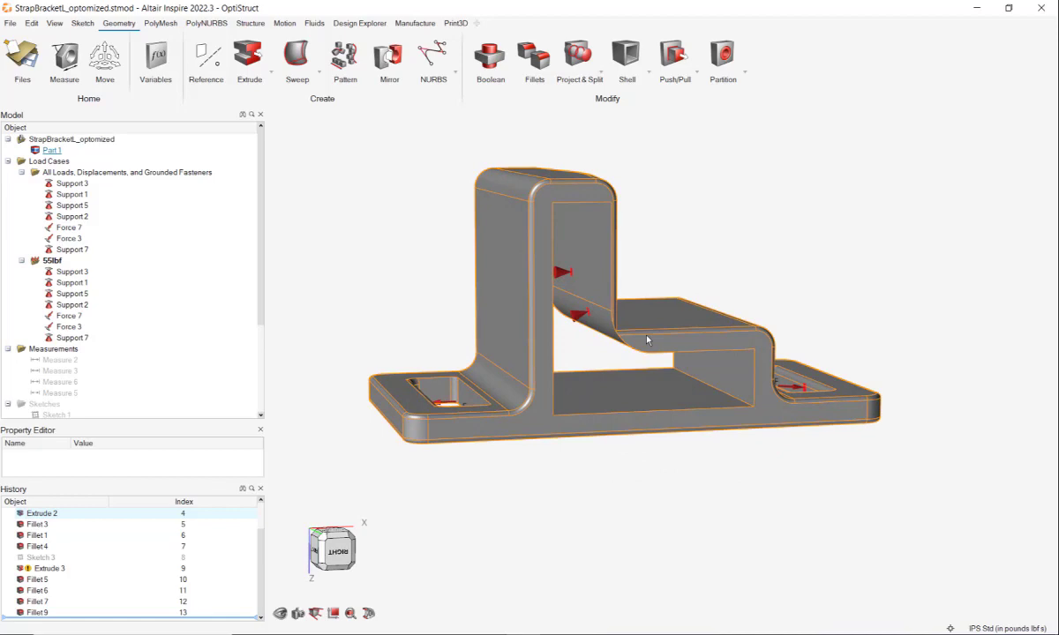
{"action": "left_click_drag", "start_coordinate": [650, 342], "coordinate": [543, 384]}
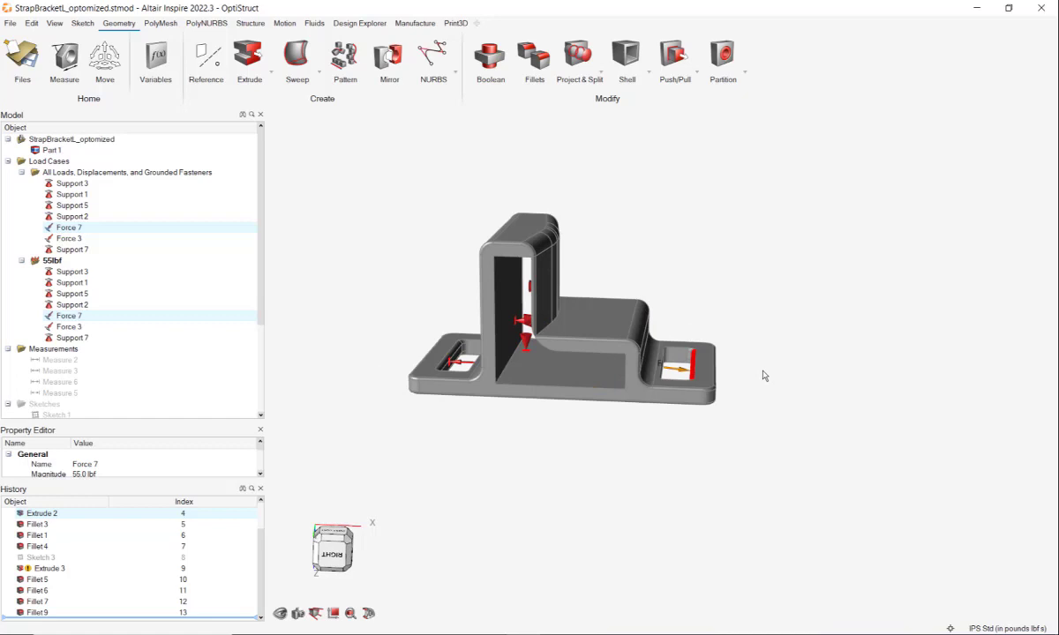
Run an OptiStruct analysis of the bracket from the Structure ribbon with the reviewed settings.
{"action": "left_click", "coordinate": [251, 23]}
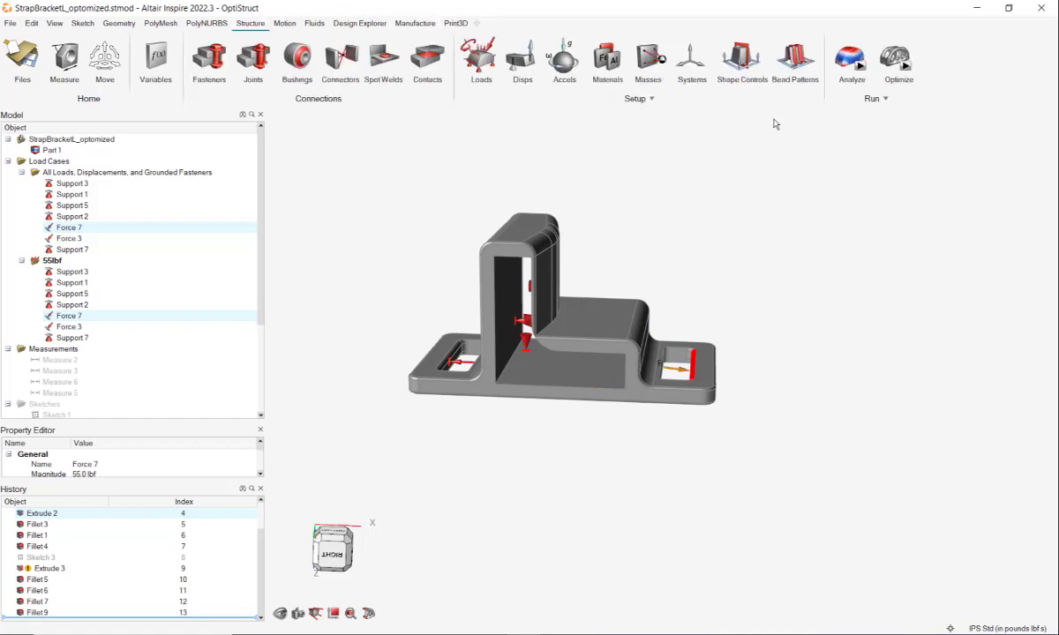
{"action": "left_click", "coordinate": [851, 56]}
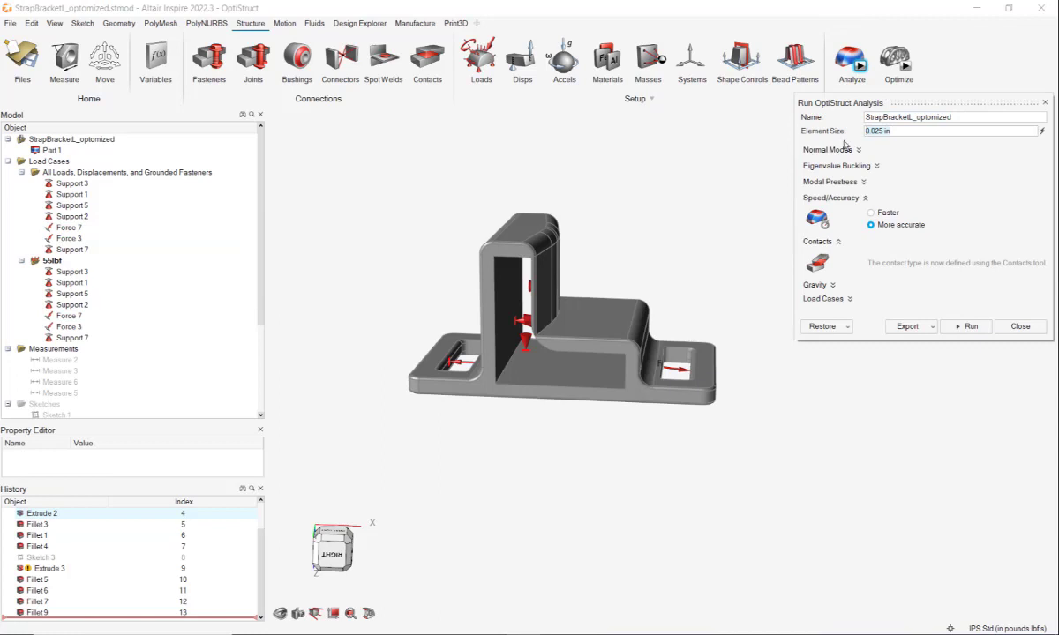
{"action": "scroll", "scroll_direction": "up", "scroll_amount": 3}
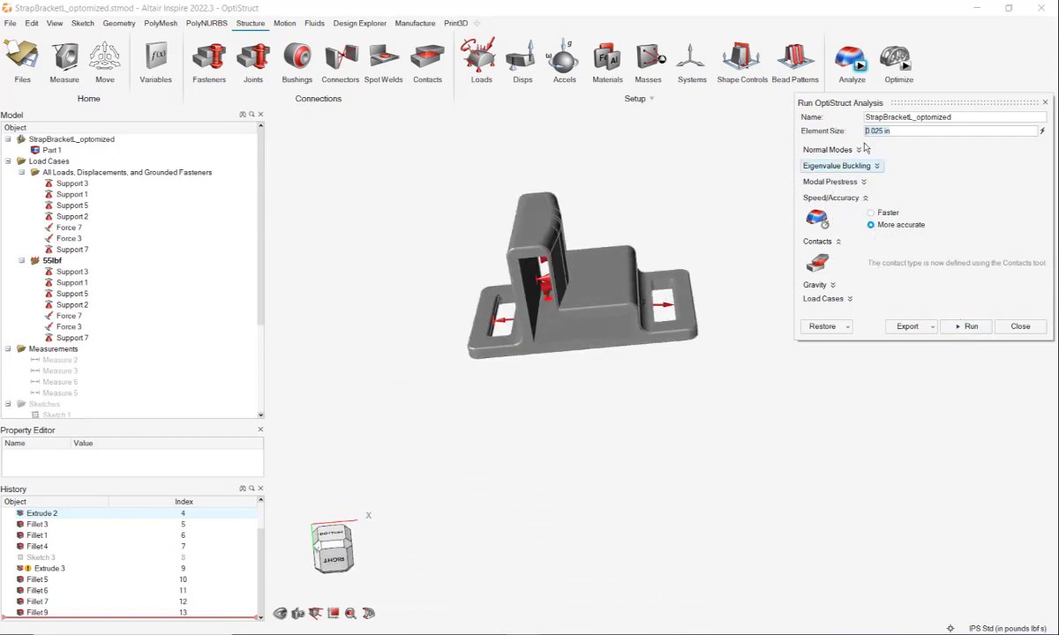
{"action": "left_click", "coordinate": [970, 326]}
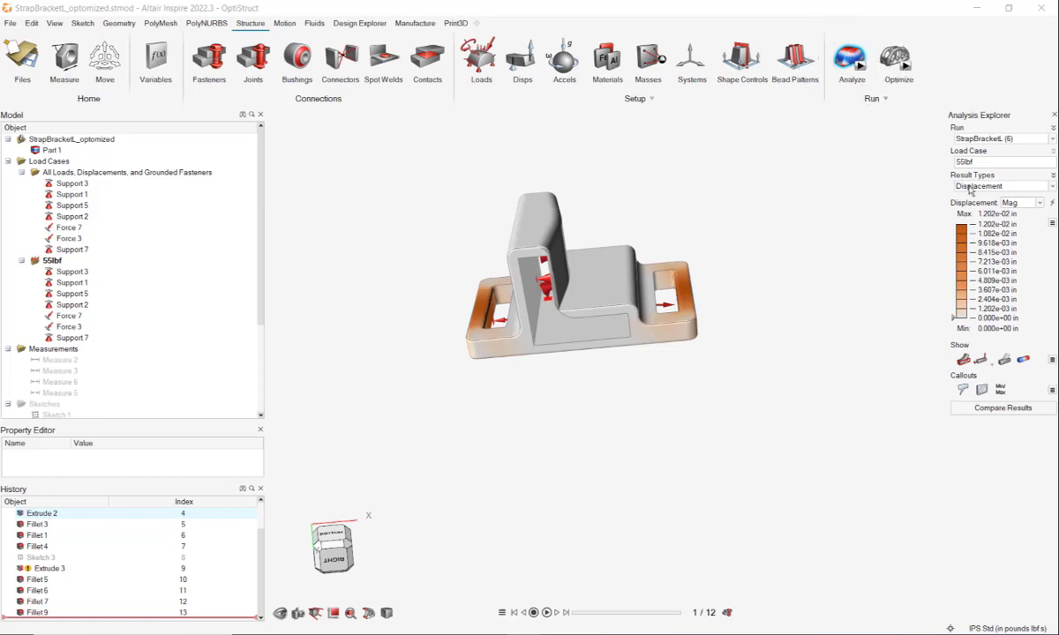
Switch the result plot to Factor of Safety, then move to the Design Explorer tools.
{"action": "left_click", "coordinate": [999, 187]}
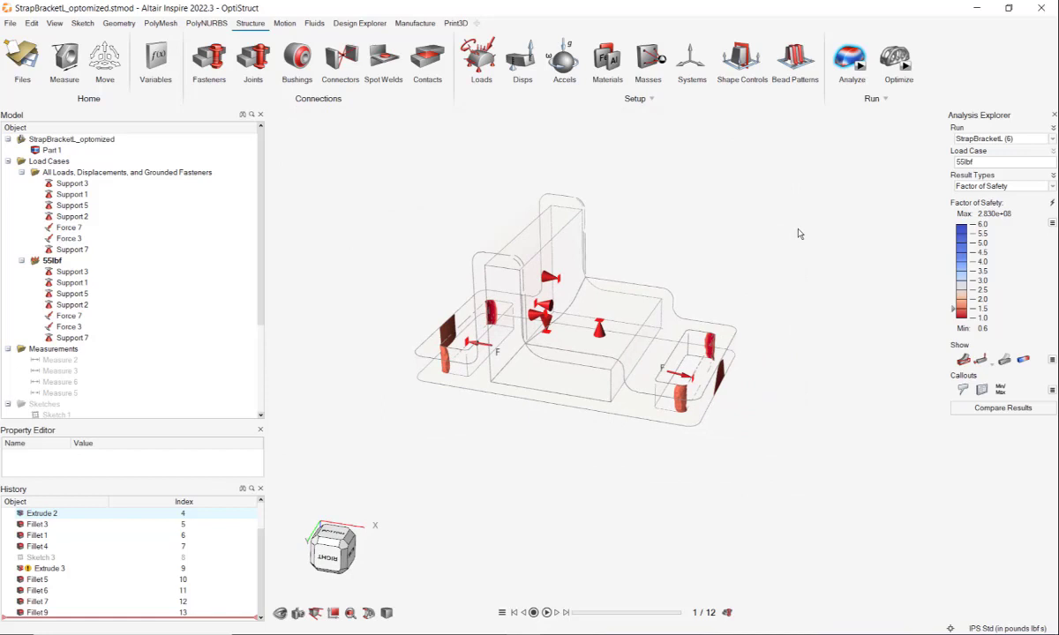
{"action": "mouse_move", "coordinate": [1046, 182]}
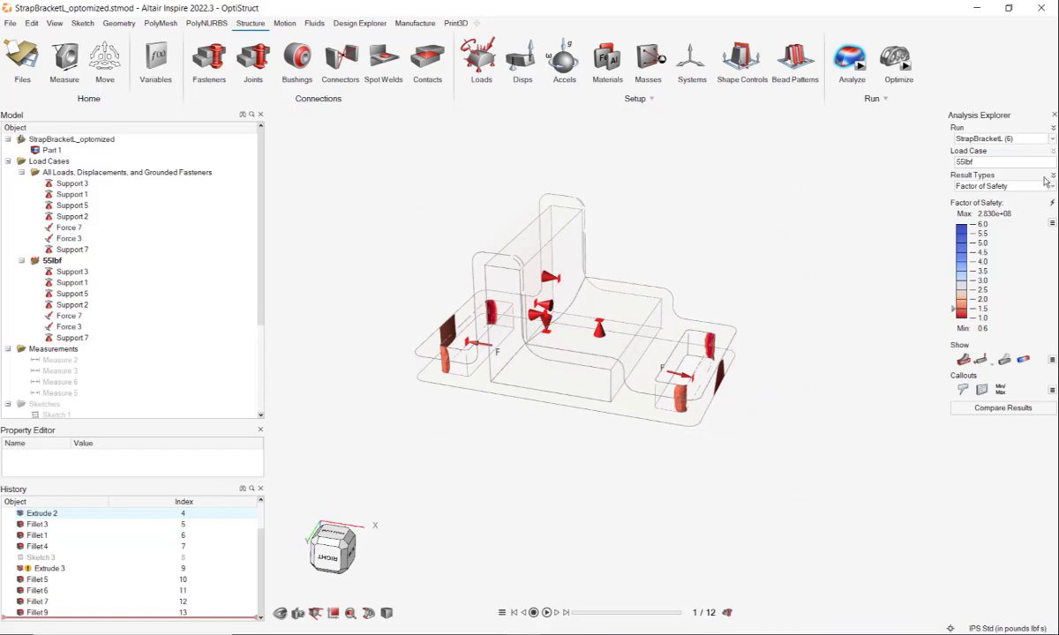
{"action": "left_click", "coordinate": [360, 23]}
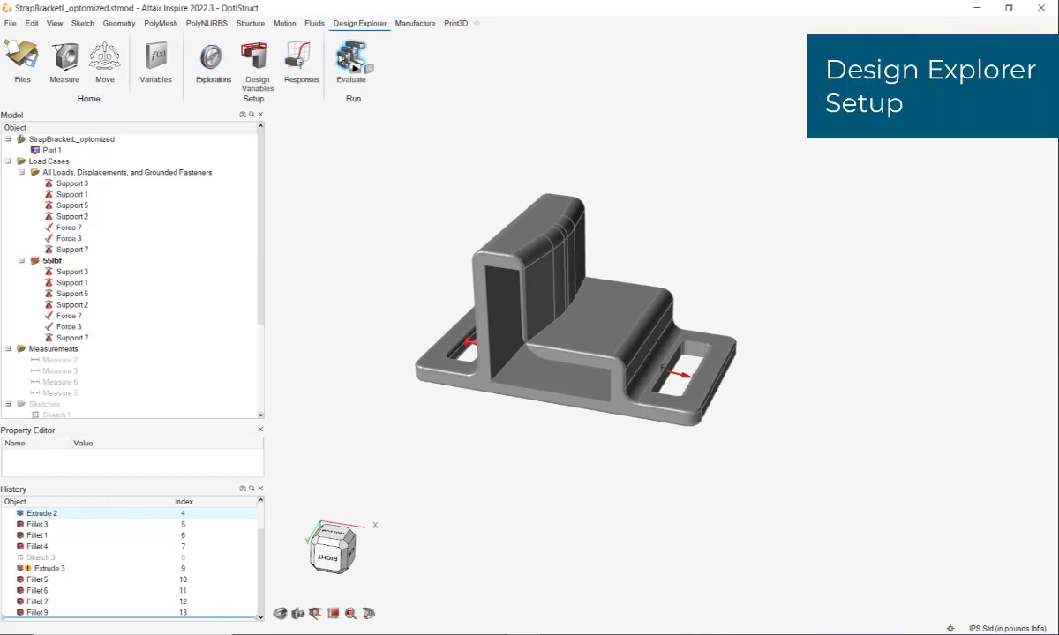
{"action": "mouse_move", "coordinate": [211, 56]}
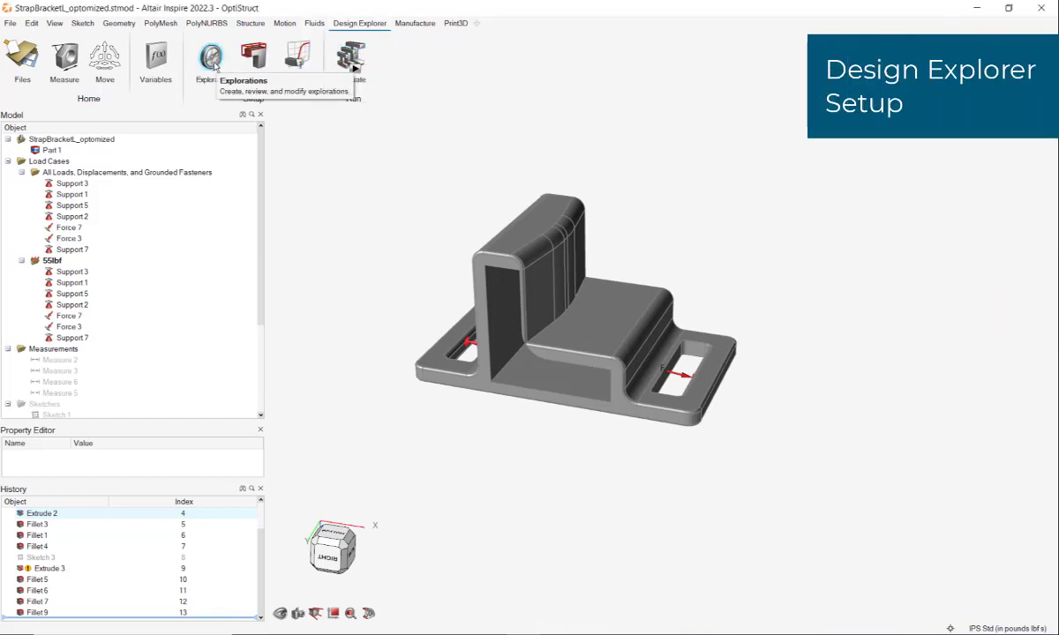
Create exploration Optimization_2 and include all design variables, responses, constraint and objective.
{"action": "left_click", "coordinate": [212, 56]}
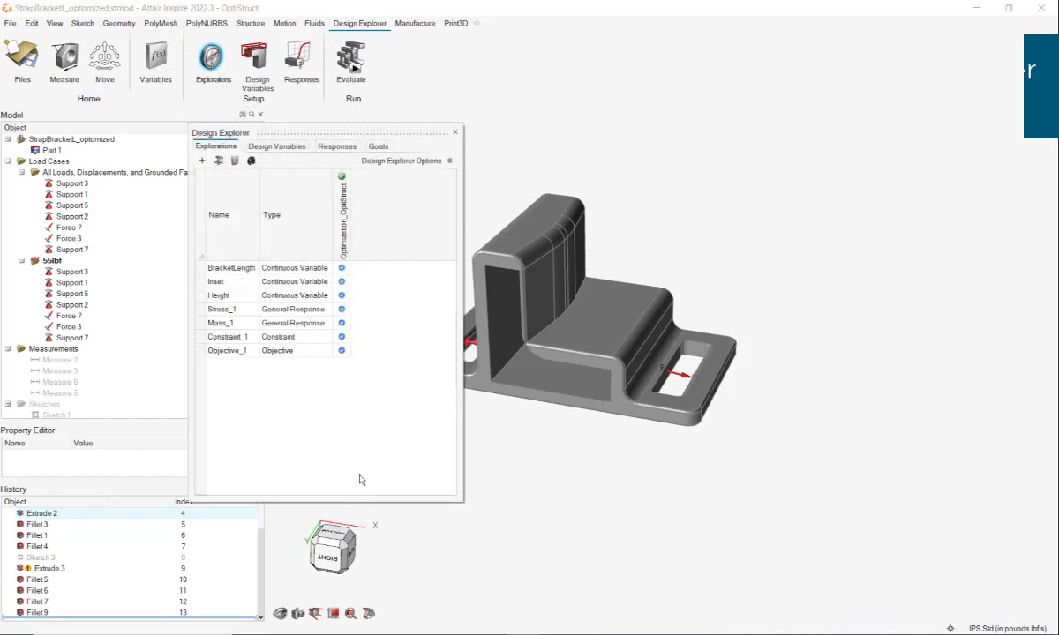
{"action": "mouse_move", "coordinate": [353, 215]}
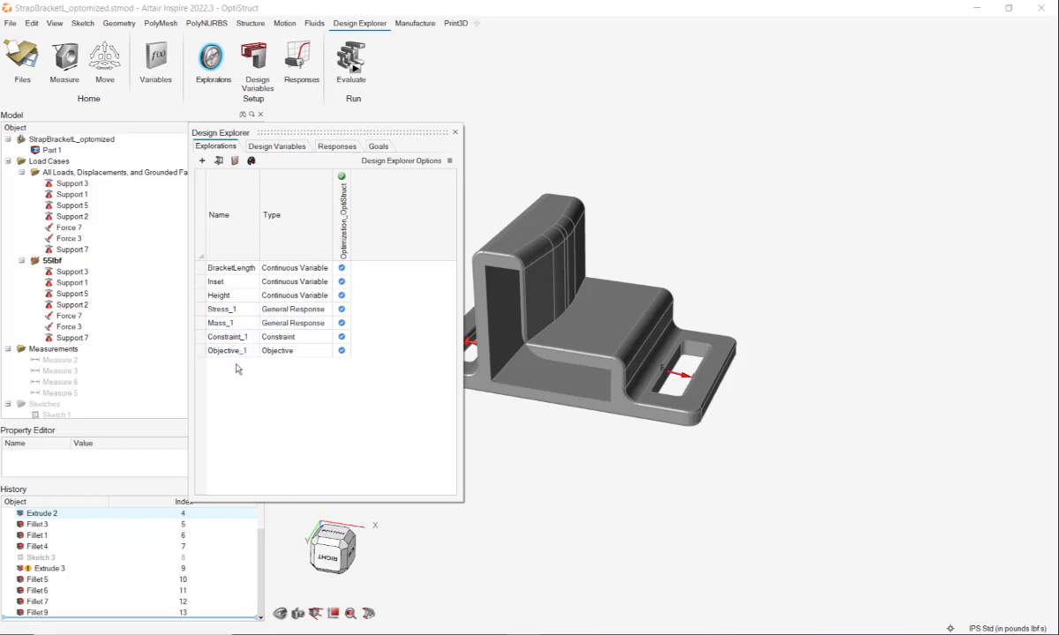
{"action": "mouse_move", "coordinate": [203, 160]}
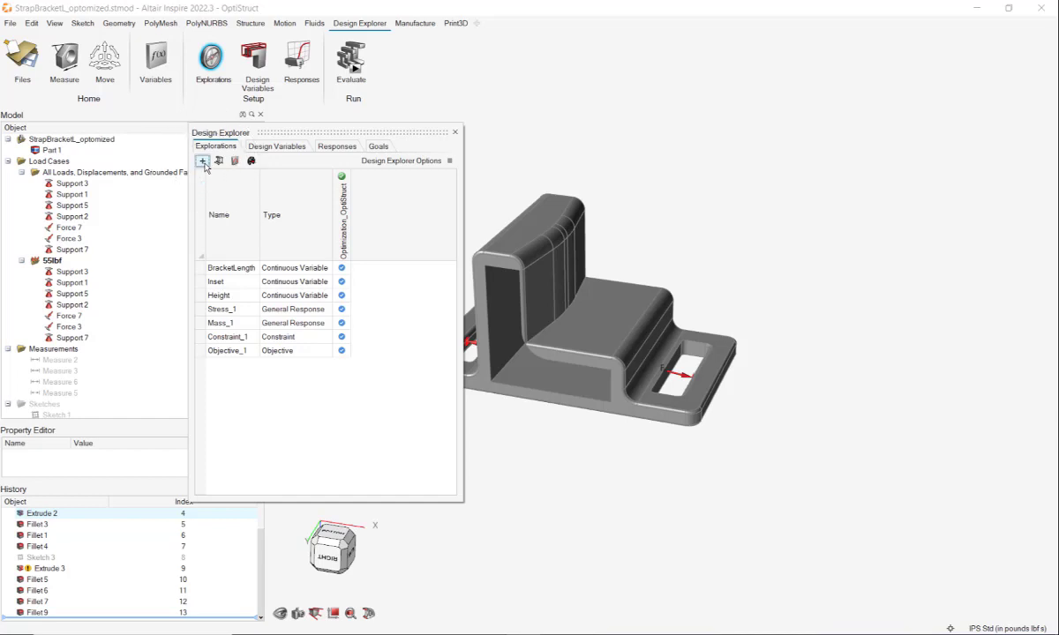
{"action": "left_click", "coordinate": [201, 159]}
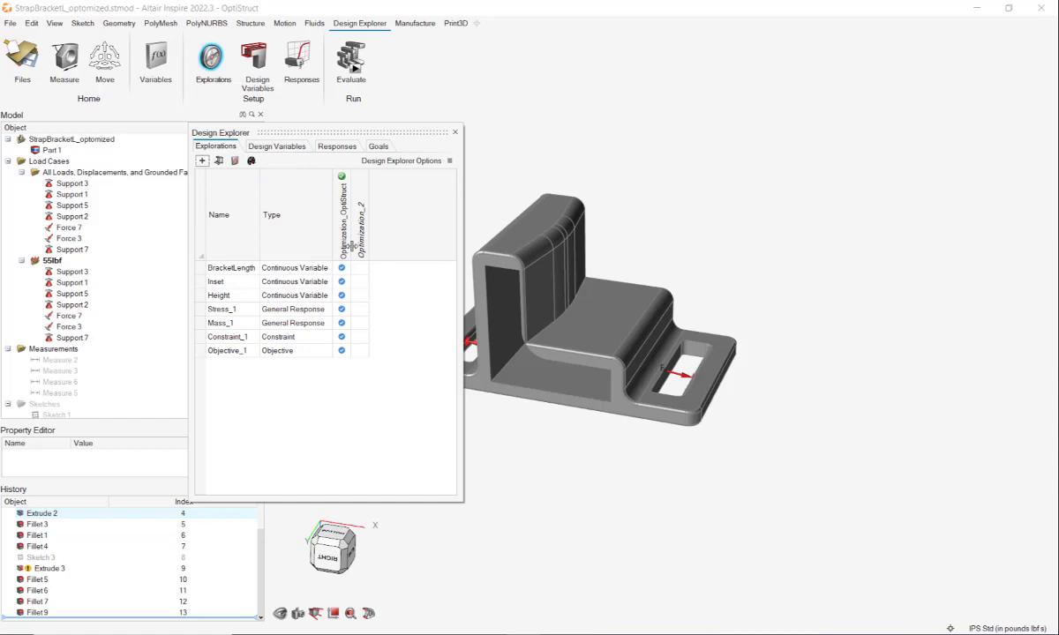
{"action": "left_click", "coordinate": [360, 268]}
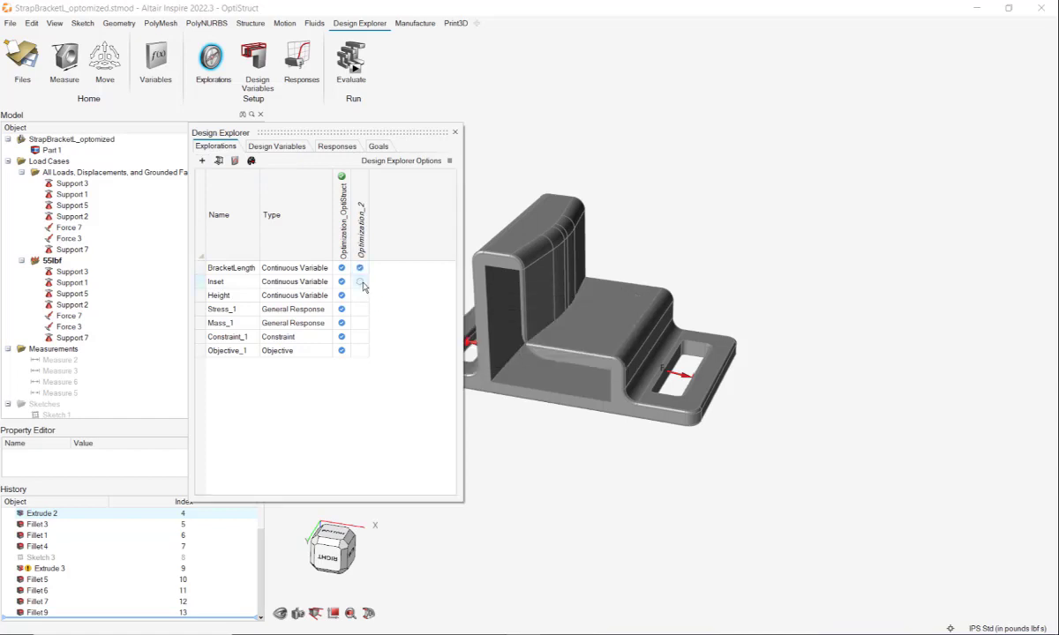
{"action": "left_click", "coordinate": [360, 283]}
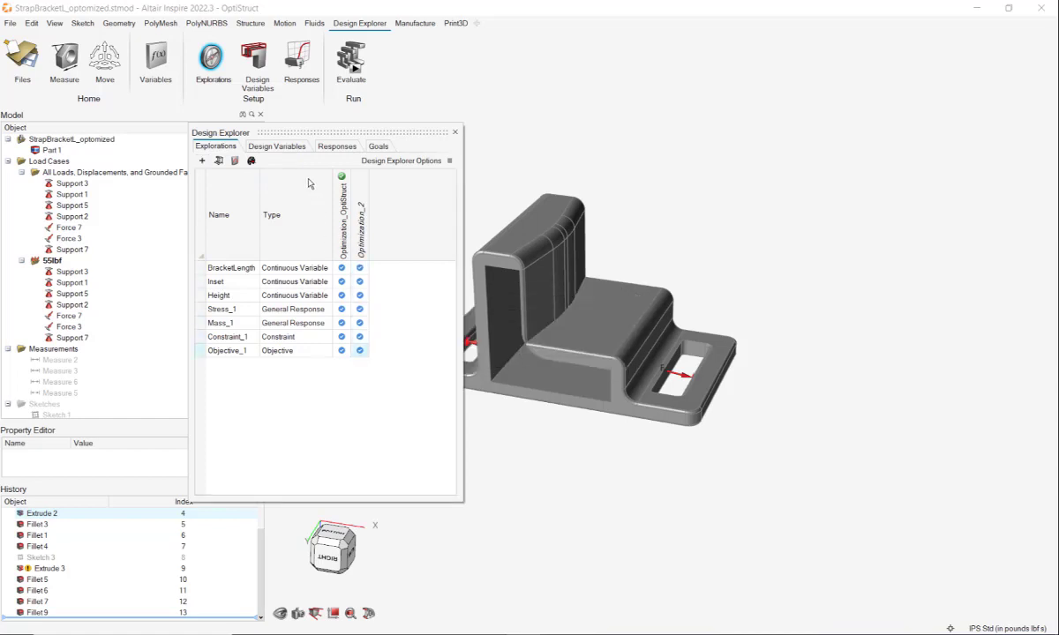
{"action": "left_click", "coordinate": [277, 145]}
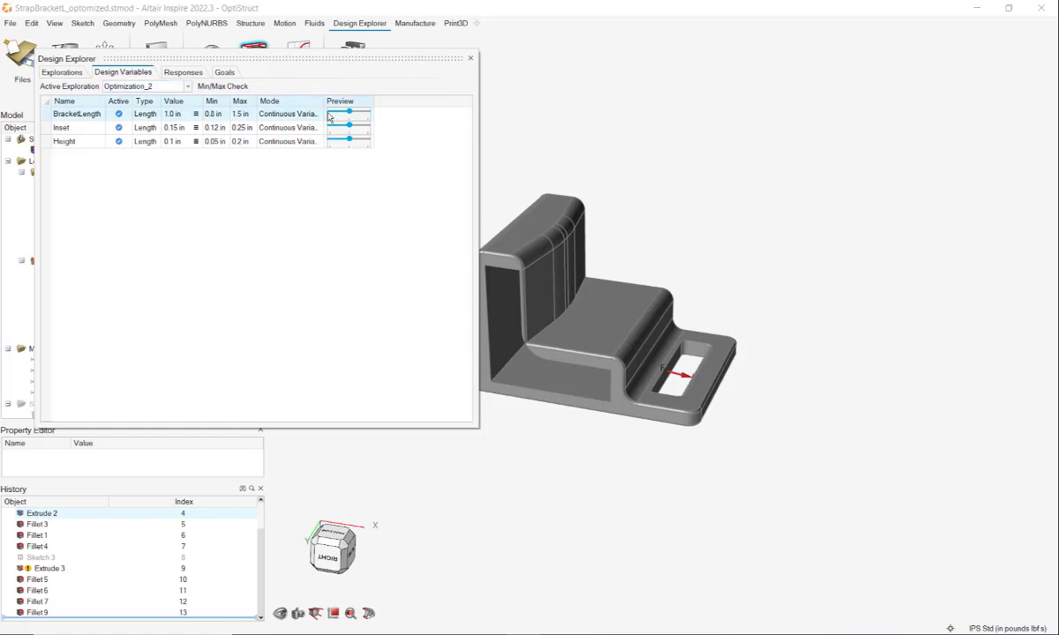
Preview the bracket at shorter and maximum BracketLength values with the slider.
{"action": "left_click_drag", "start_coordinate": [332, 113], "coordinate": [367, 113]}
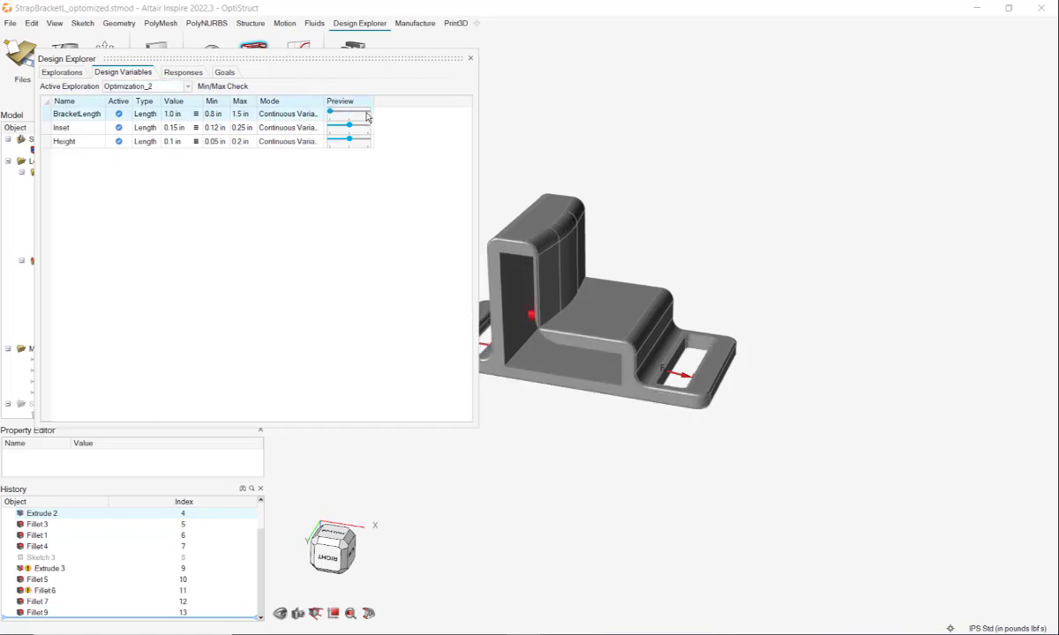
{"action": "left_click_drag", "start_coordinate": [350, 113], "coordinate": [367, 112]}
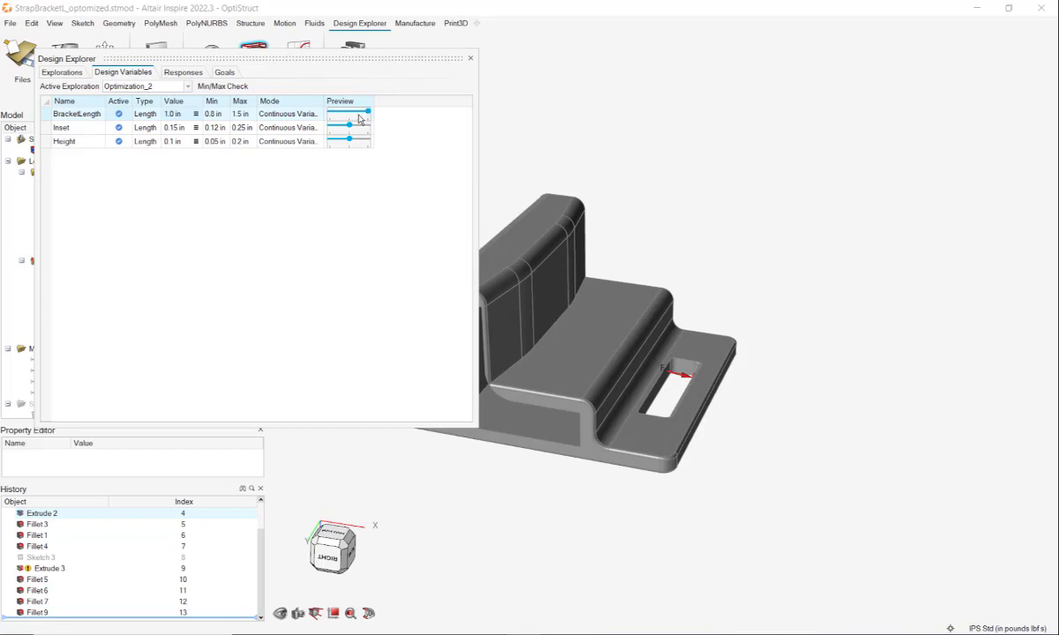
{"action": "left_click_drag", "start_coordinate": [367, 113], "coordinate": [350, 113]}
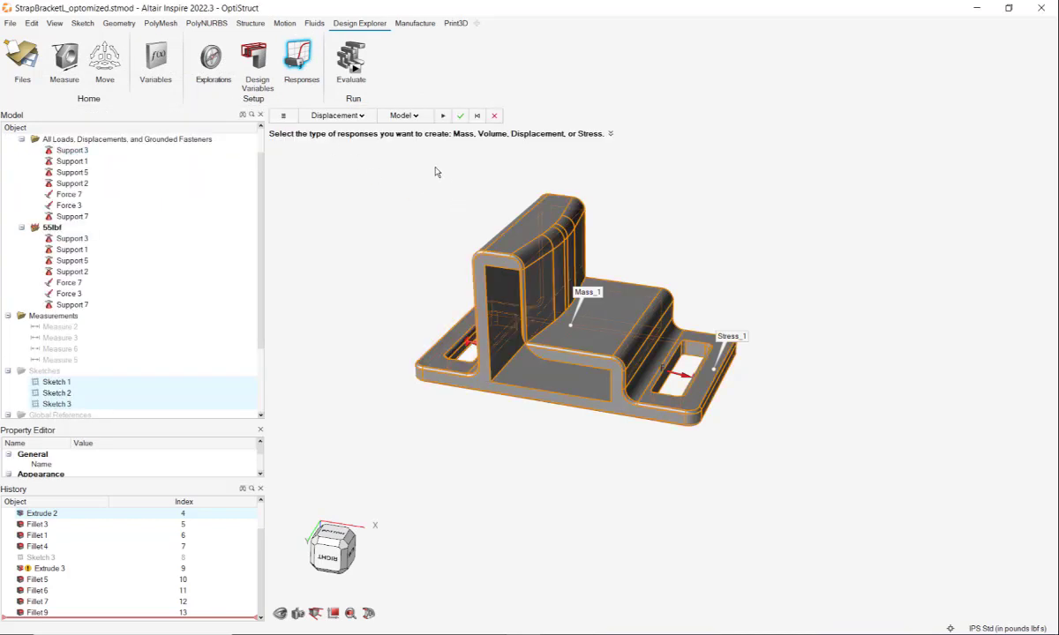
Choose the response type for Stress_1 and Mass_1, then view the exploration goals.
{"action": "left_click", "coordinate": [339, 116]}
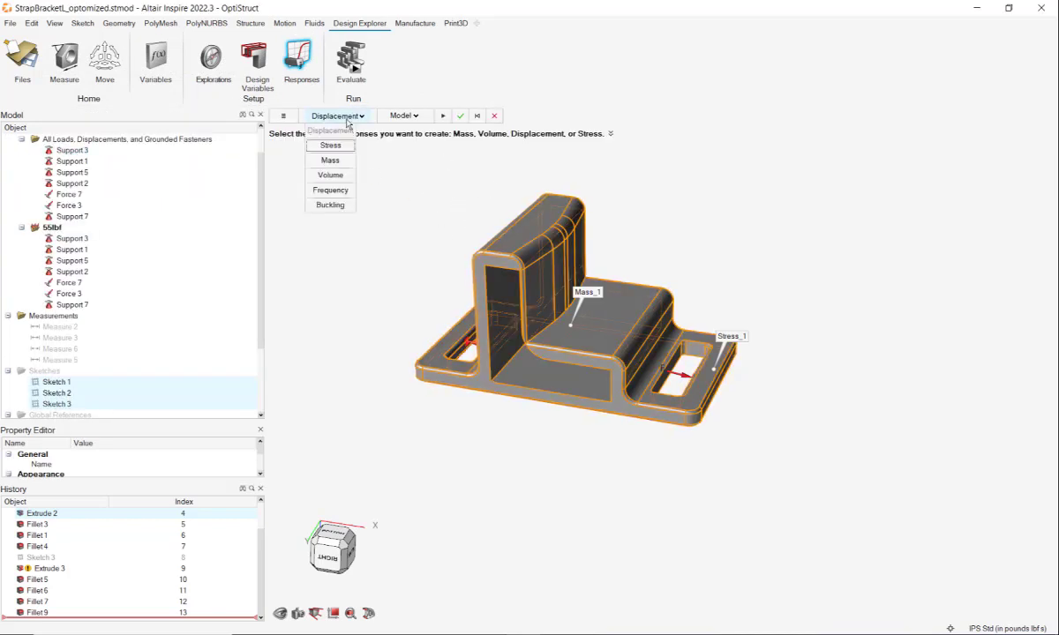
{"action": "left_click", "coordinate": [330, 145]}
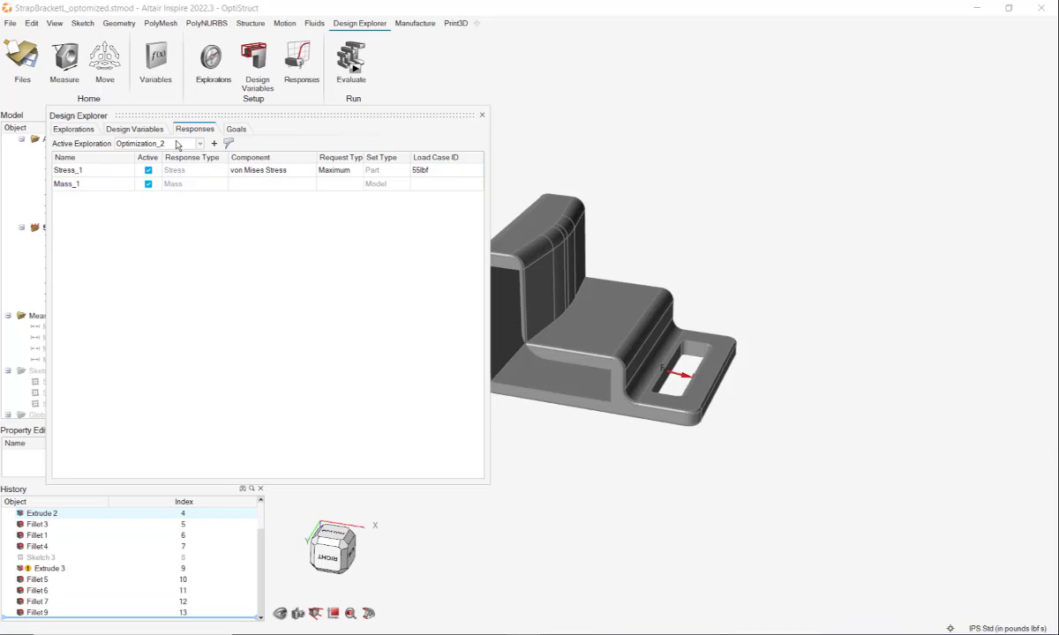
{"action": "left_click", "coordinate": [237, 129]}
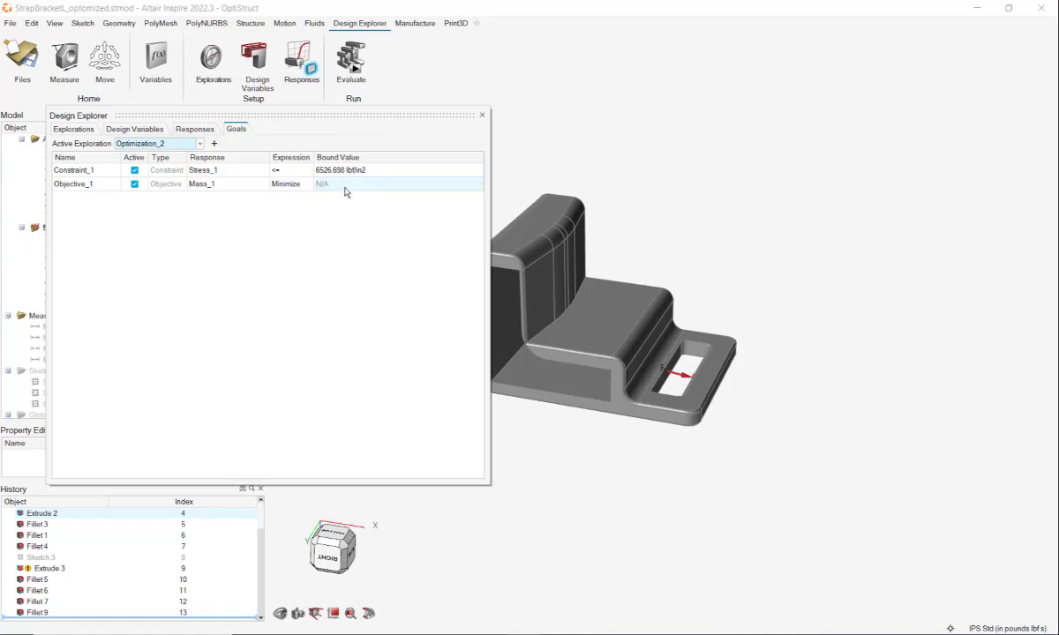
Close the Design Explorer window after reviewing the stress constraint and mass objective.
{"action": "left_click", "coordinate": [75, 184]}
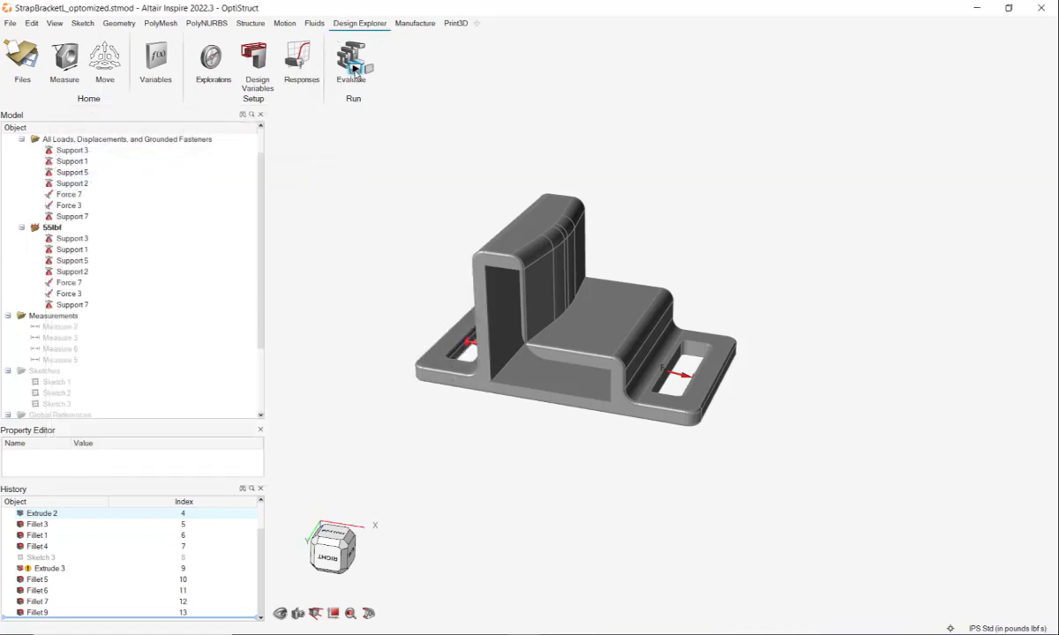
Open the Evaluate settings for Optimization_2 and start entering the number of runs.
{"action": "left_click", "coordinate": [351, 61]}
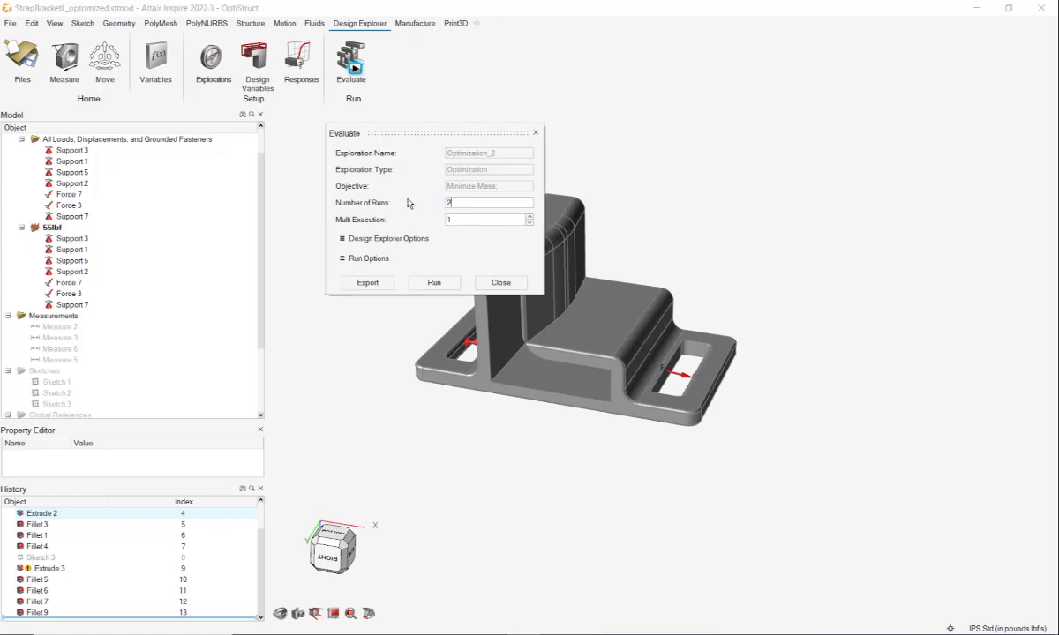
{"action": "type", "text": "0"}
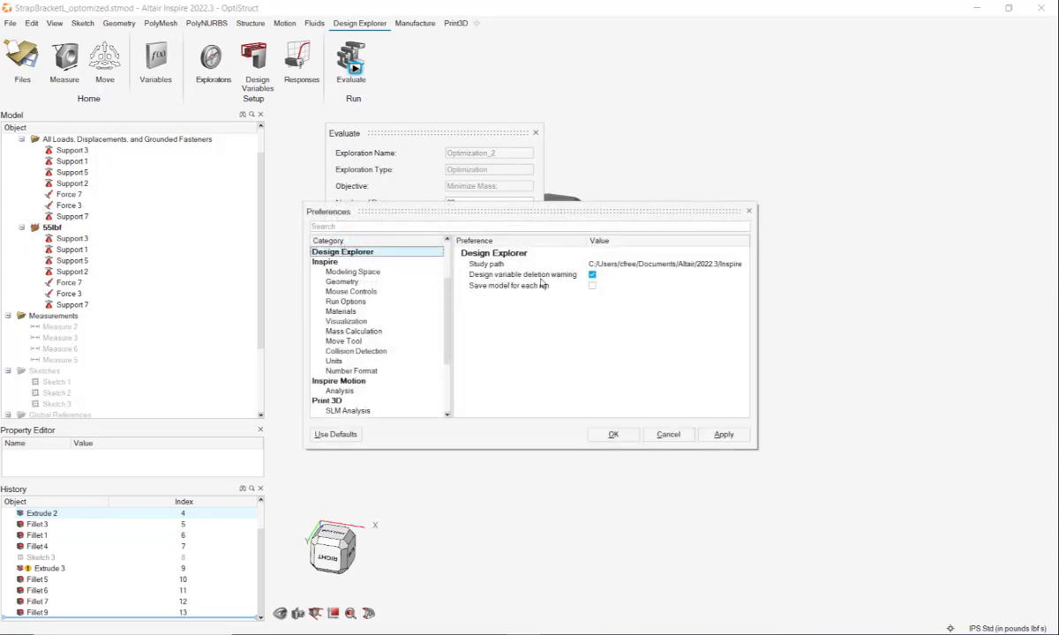
Review Run Options in Preferences, keeping OptiStruct as analysis solver, then cancel without saving.
{"action": "left_click", "coordinate": [344, 300]}
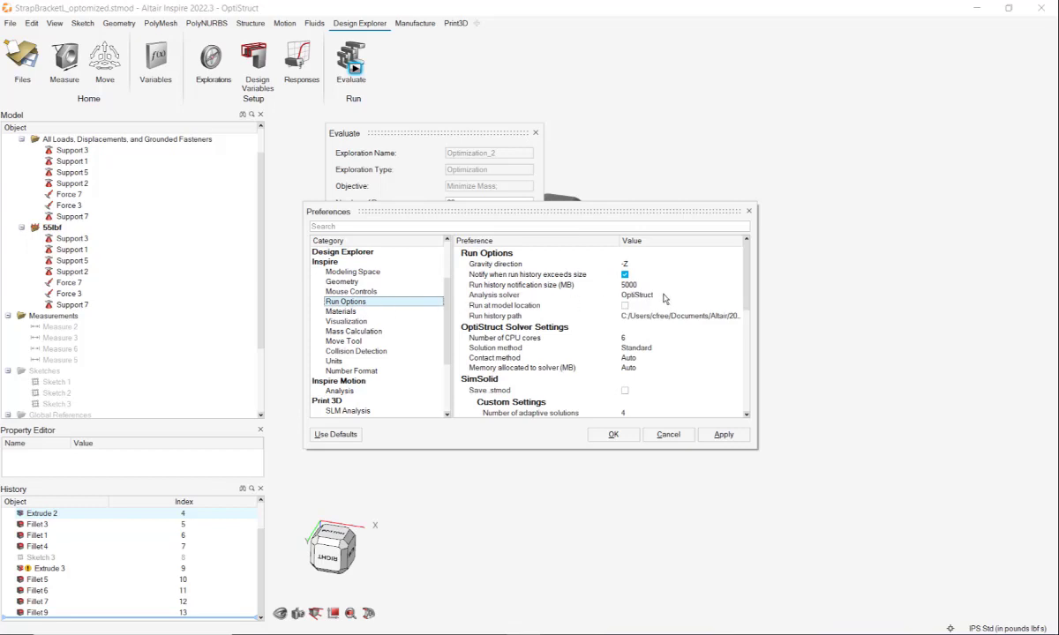
{"action": "left_click", "coordinate": [738, 295]}
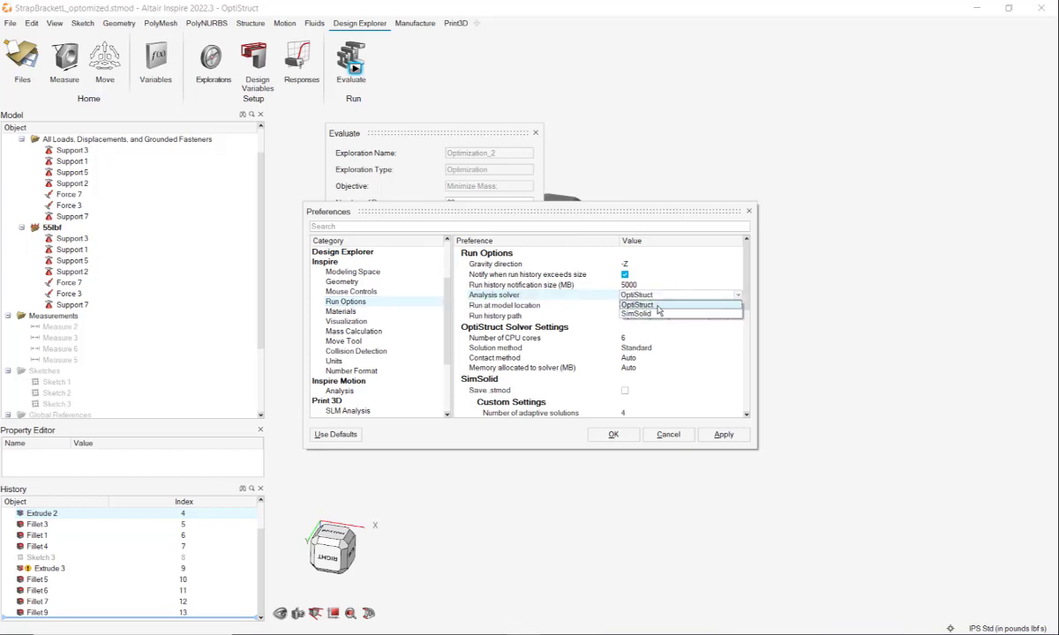
{"action": "left_click", "coordinate": [637, 303]}
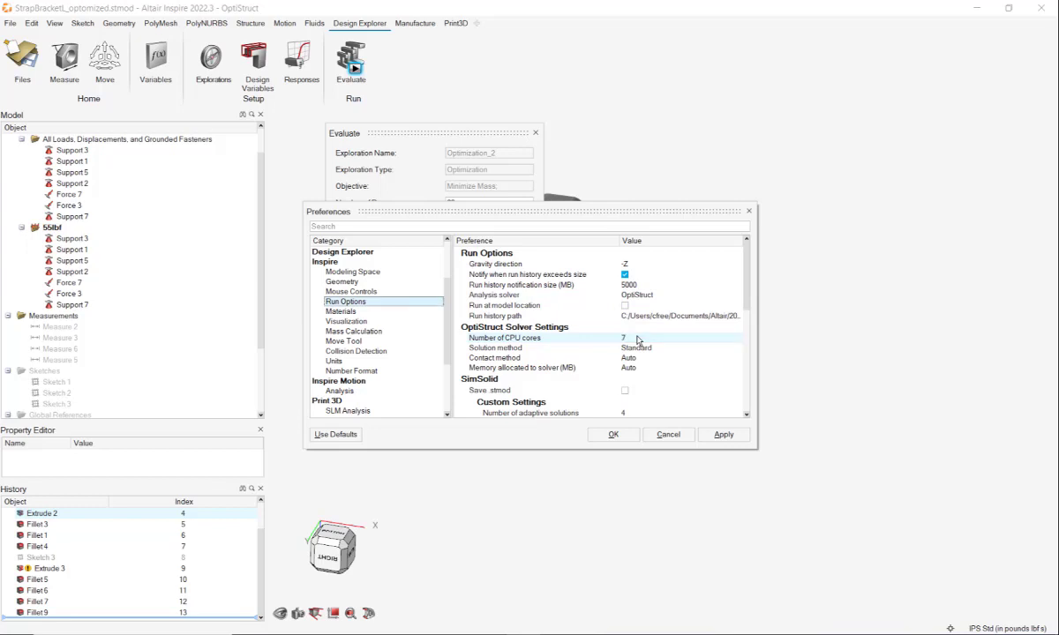
{"action": "scroll", "scroll_direction": "down", "scroll_amount": 3}
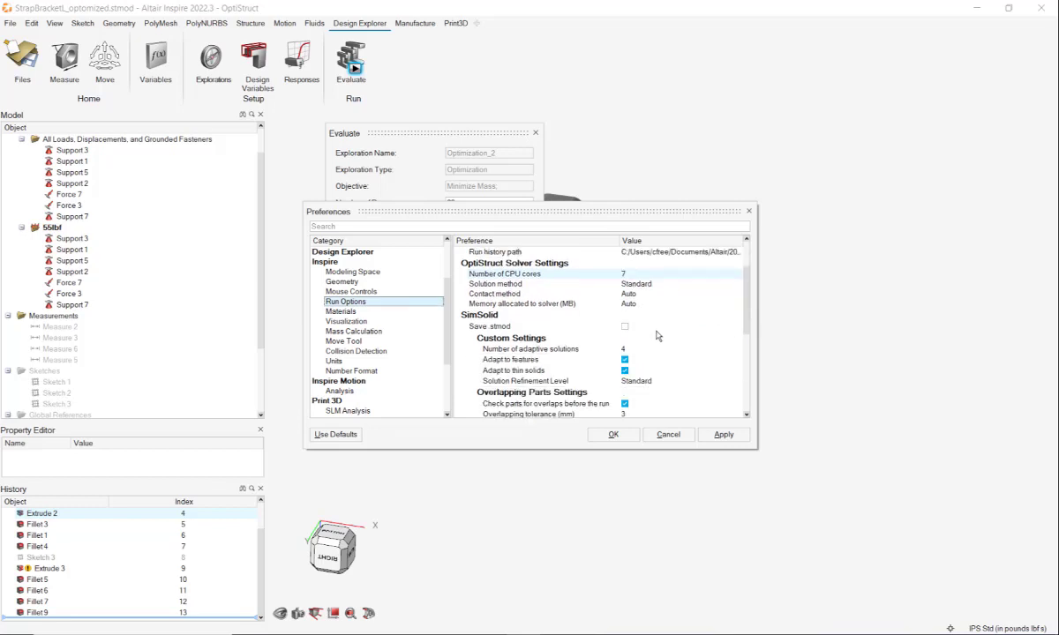
{"action": "left_click", "coordinate": [737, 286]}
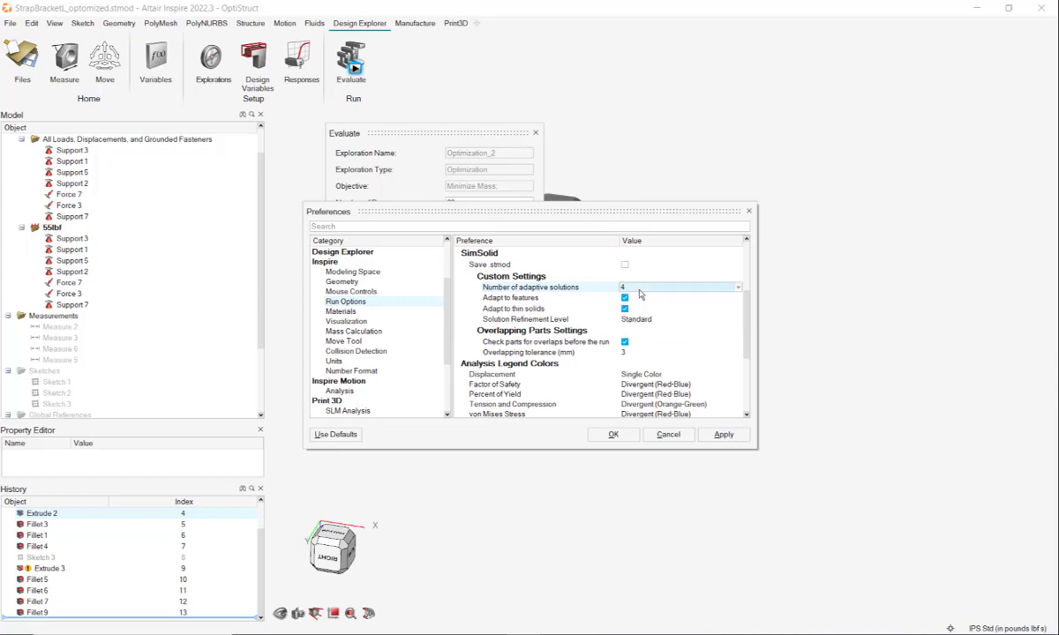
{"action": "mouse_move", "coordinate": [624, 325]}
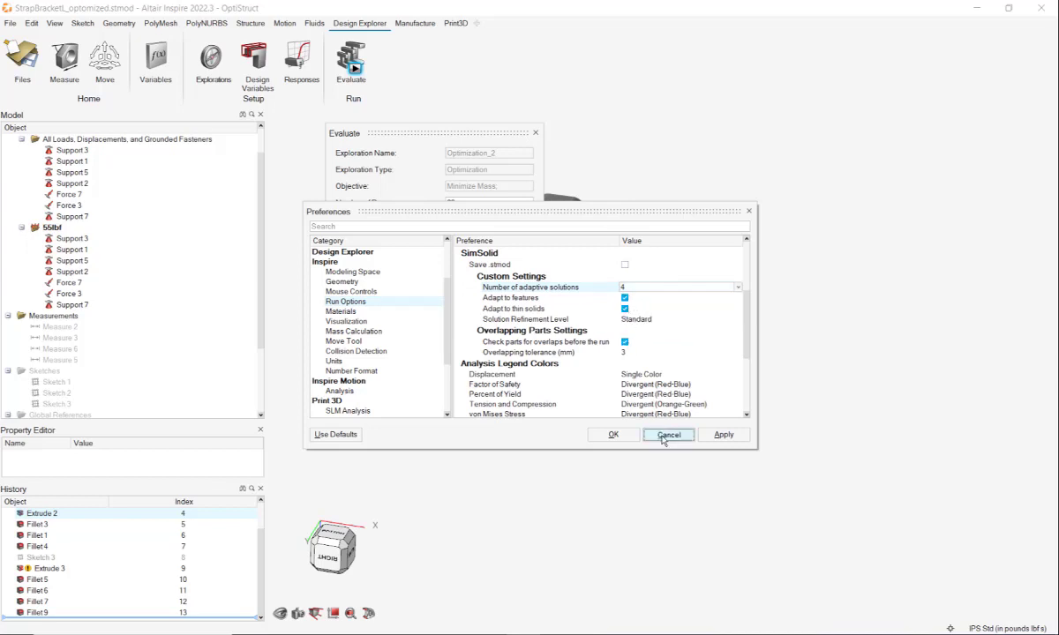
{"action": "left_click", "coordinate": [667, 434]}
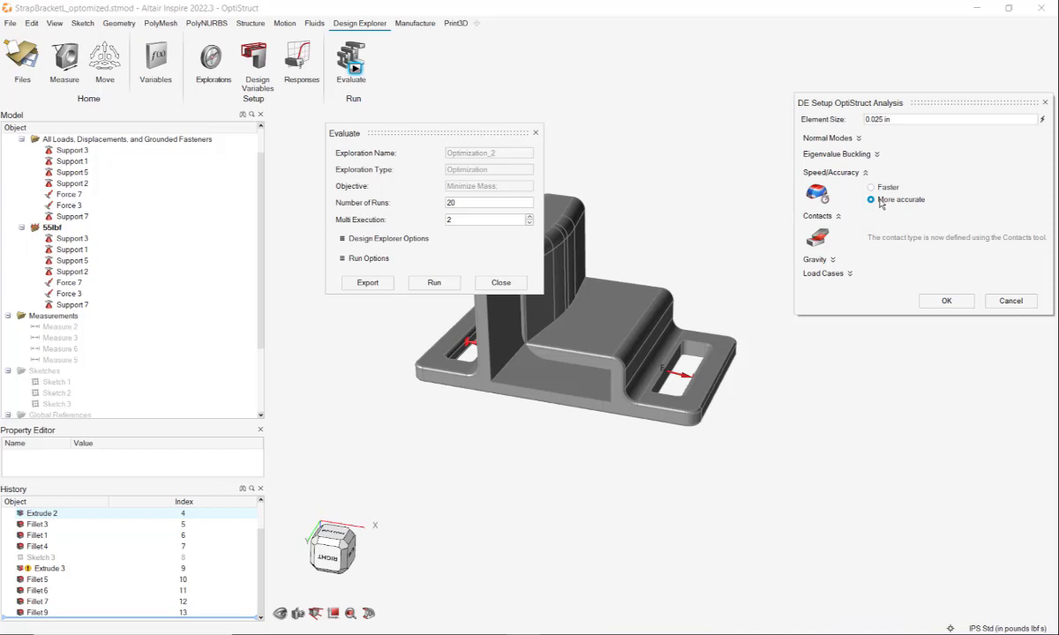
Confirm the DE Setup OptiStruct Analysis settings and close the Evaluate window.
{"action": "left_click", "coordinate": [825, 273]}
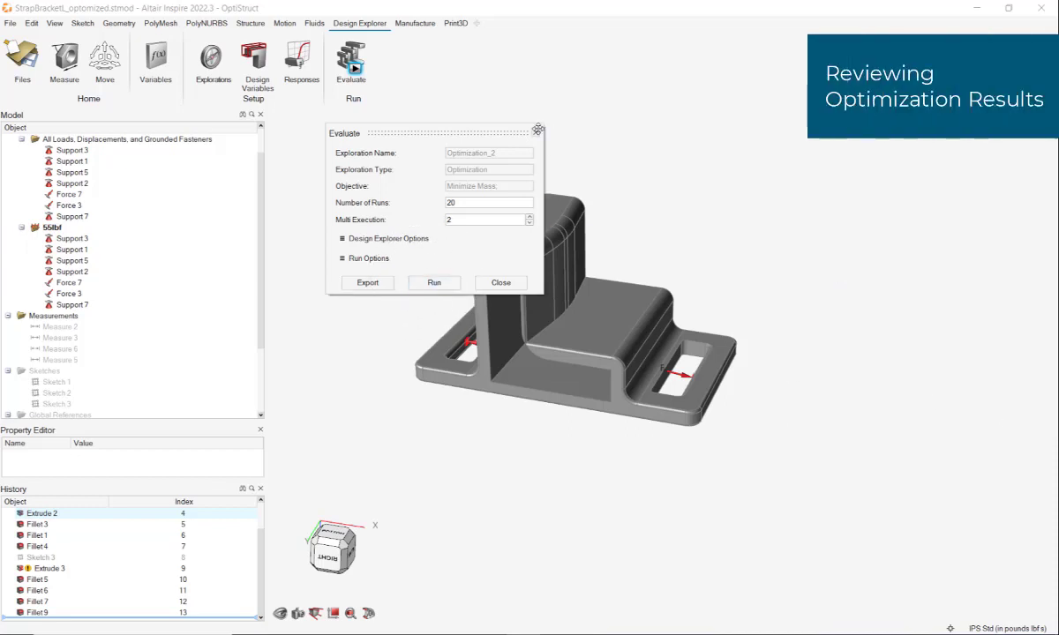
{"action": "left_click", "coordinate": [501, 282]}
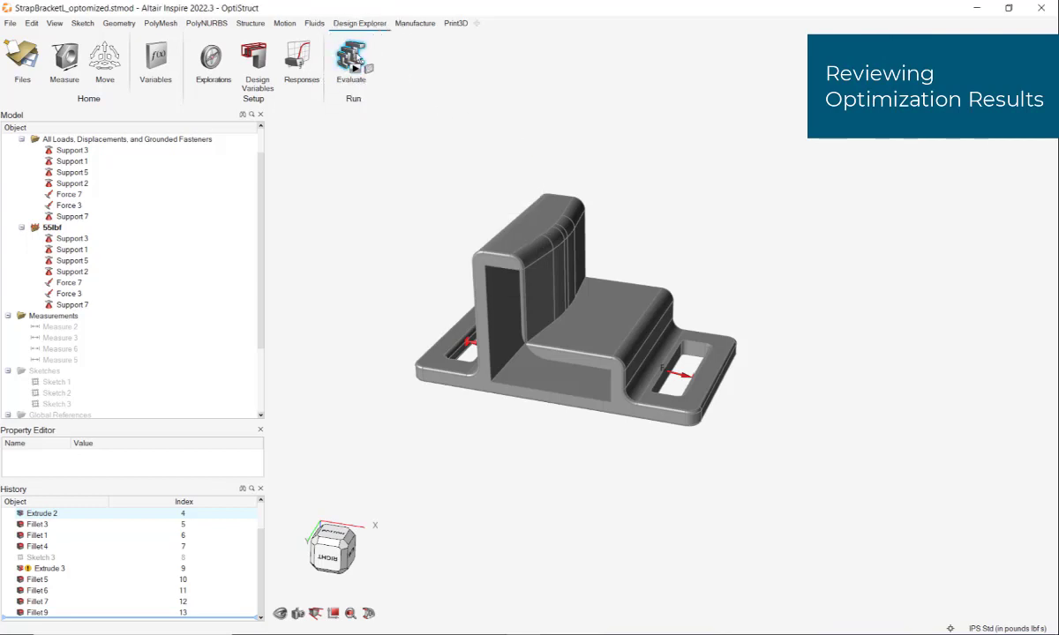
{"action": "left_click", "coordinate": [212, 61]}
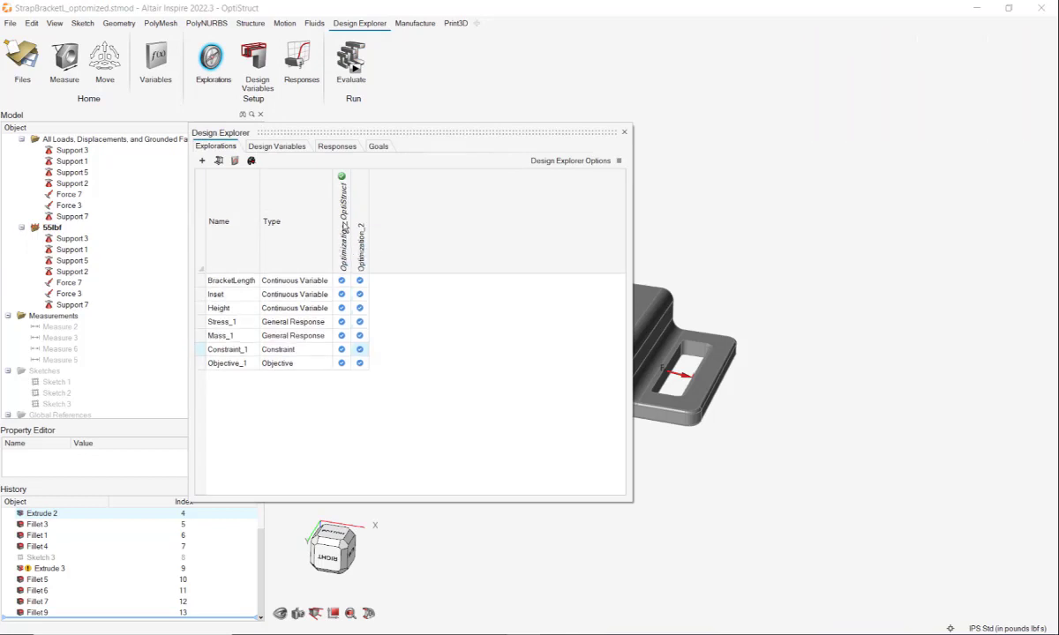
{"action": "left_click", "coordinate": [625, 133]}
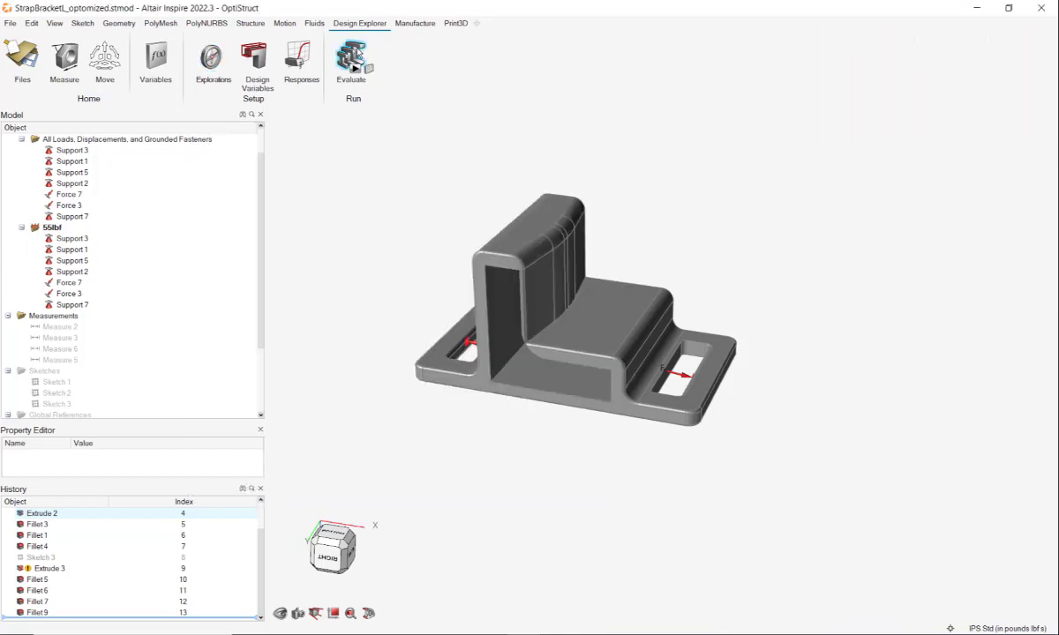
{"action": "left_click", "coordinate": [351, 60]}
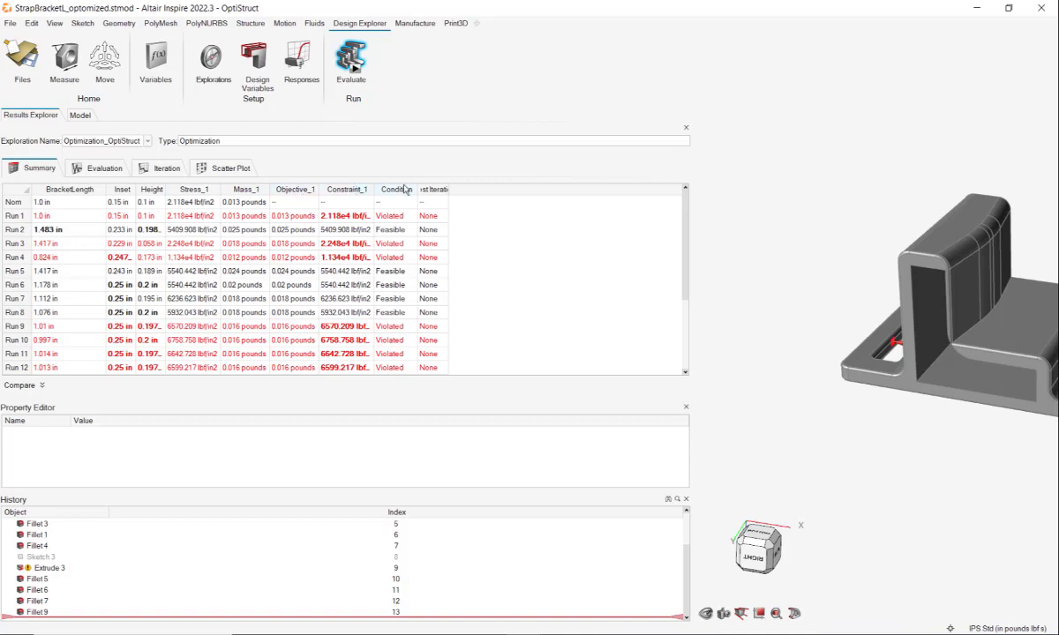
{"action": "mouse_move", "coordinate": [402, 194]}
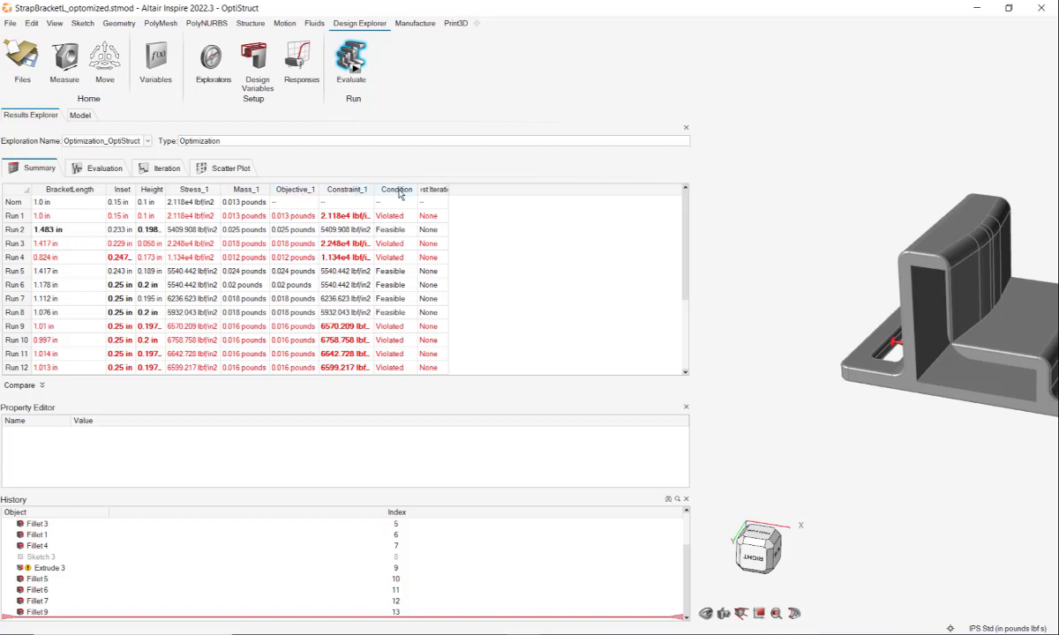
Scroll the Results Explorer summary table down to Run 20.
{"action": "scroll", "scroll_direction": "down", "scroll_amount": 3}
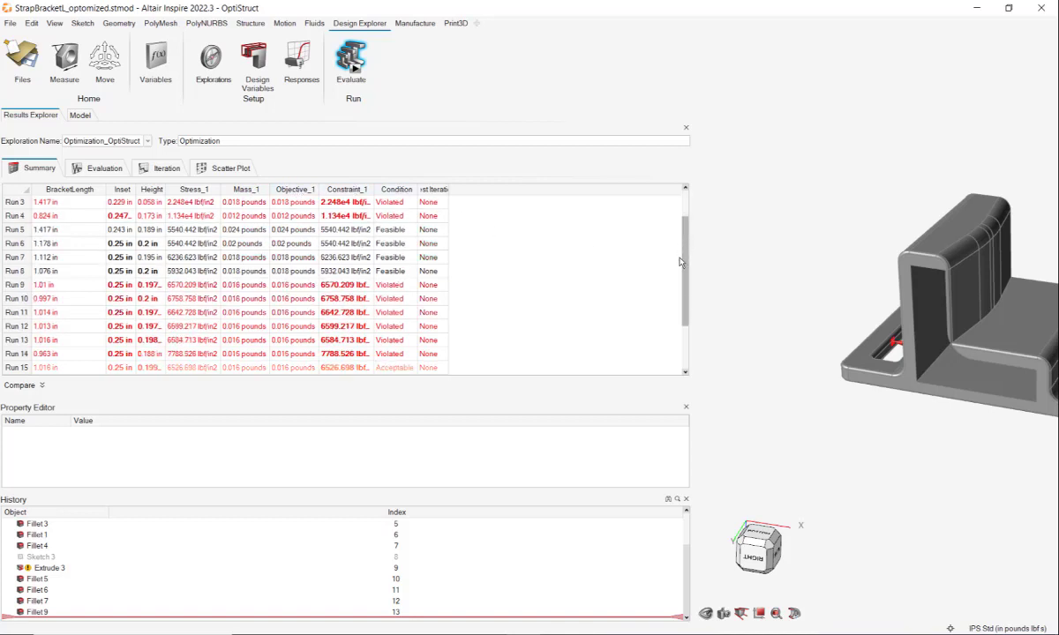
{"action": "scroll", "scroll_direction": "down", "scroll_amount": 3}
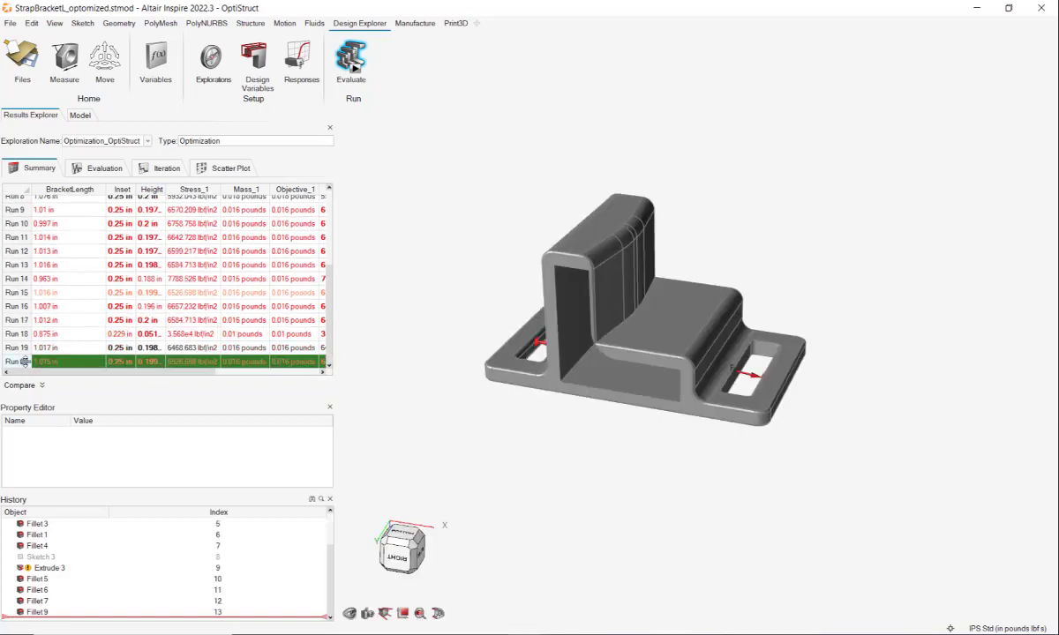
Load Run 20's results and display its Factor of Safety contour on the bracket.
{"action": "right_click", "coordinate": [36, 362]}
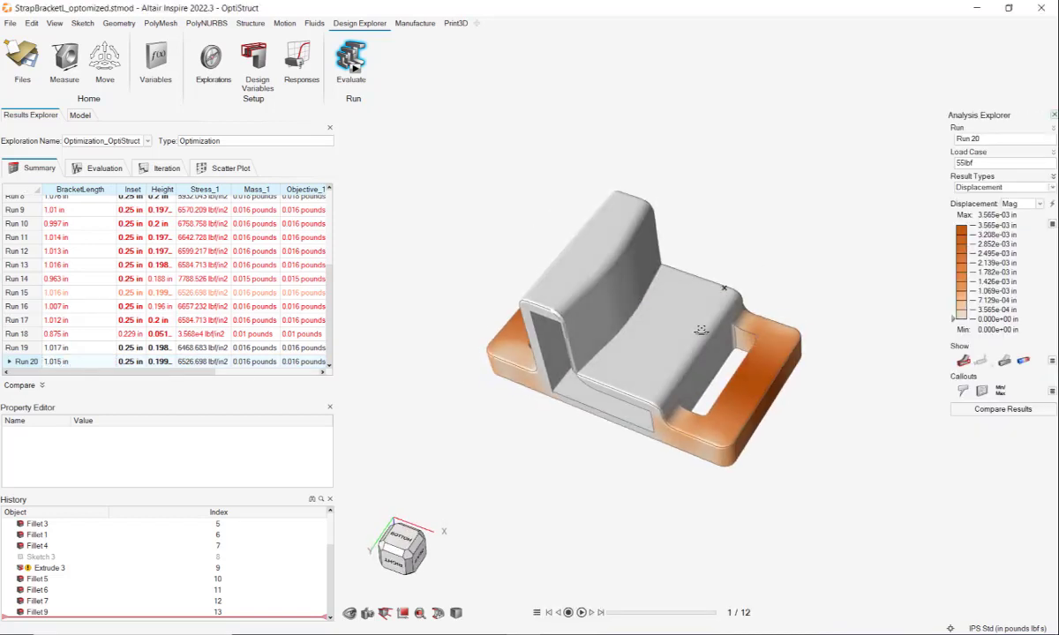
{"action": "left_click", "coordinate": [1002, 187]}
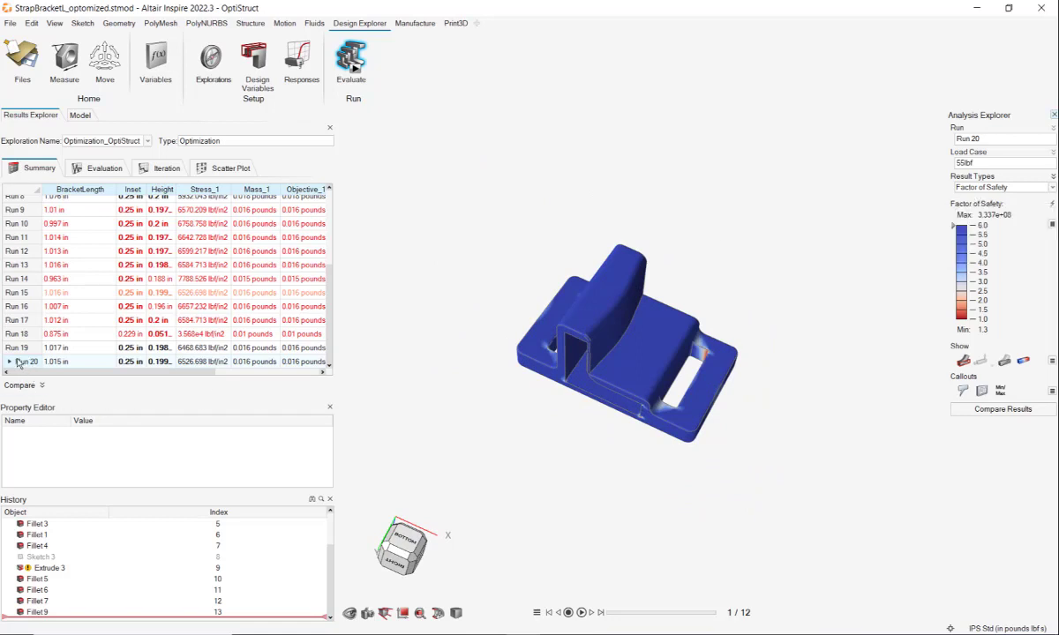
{"action": "right_click", "coordinate": [21, 362]}
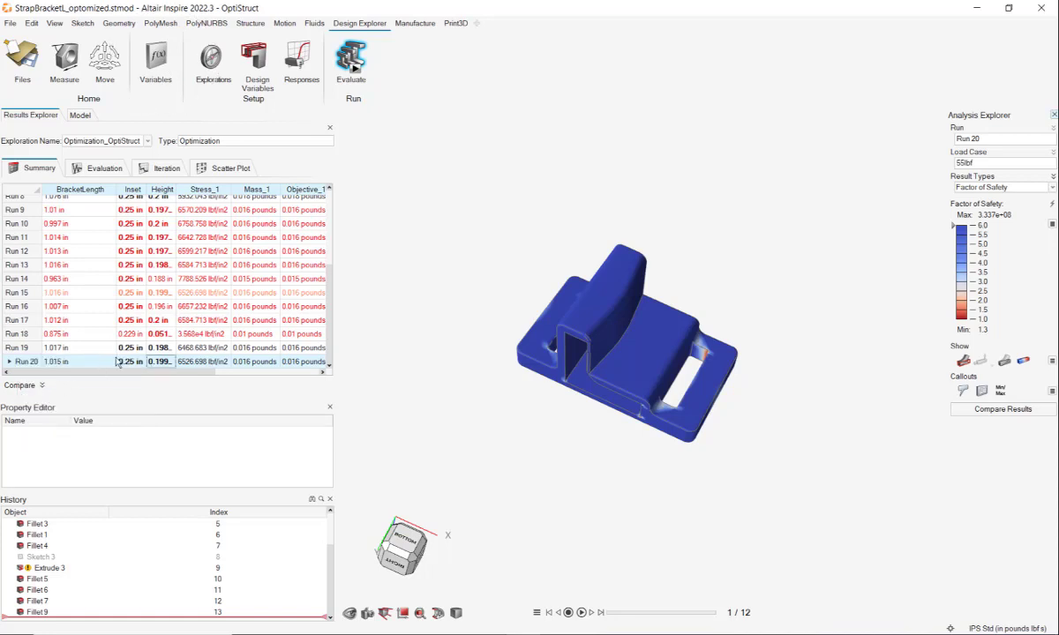
{"action": "left_click", "coordinate": [10, 23]}
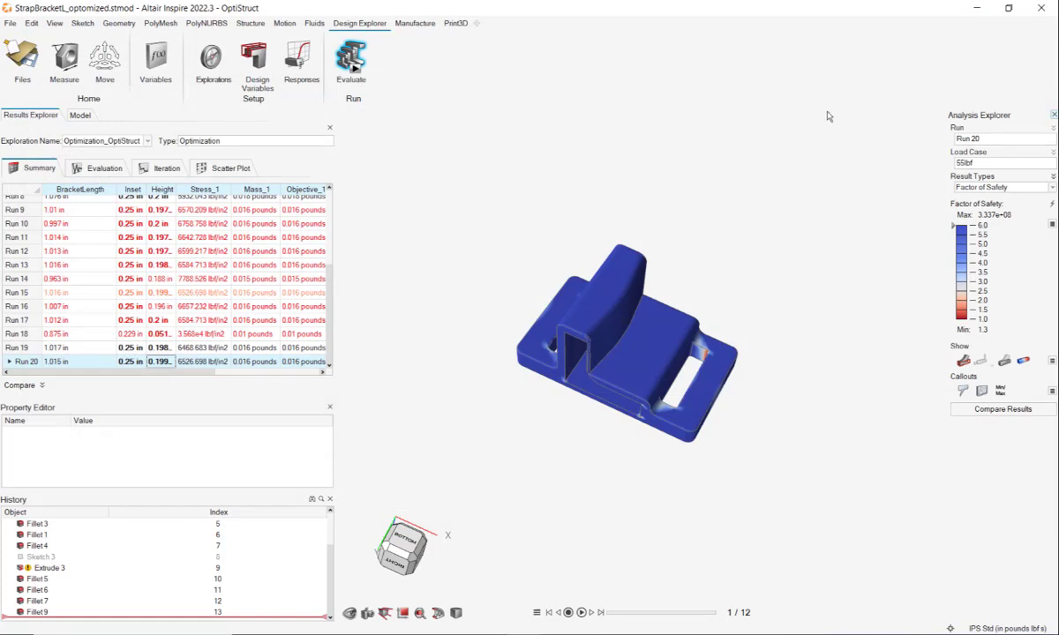
{"action": "left_click", "coordinate": [104, 168]}
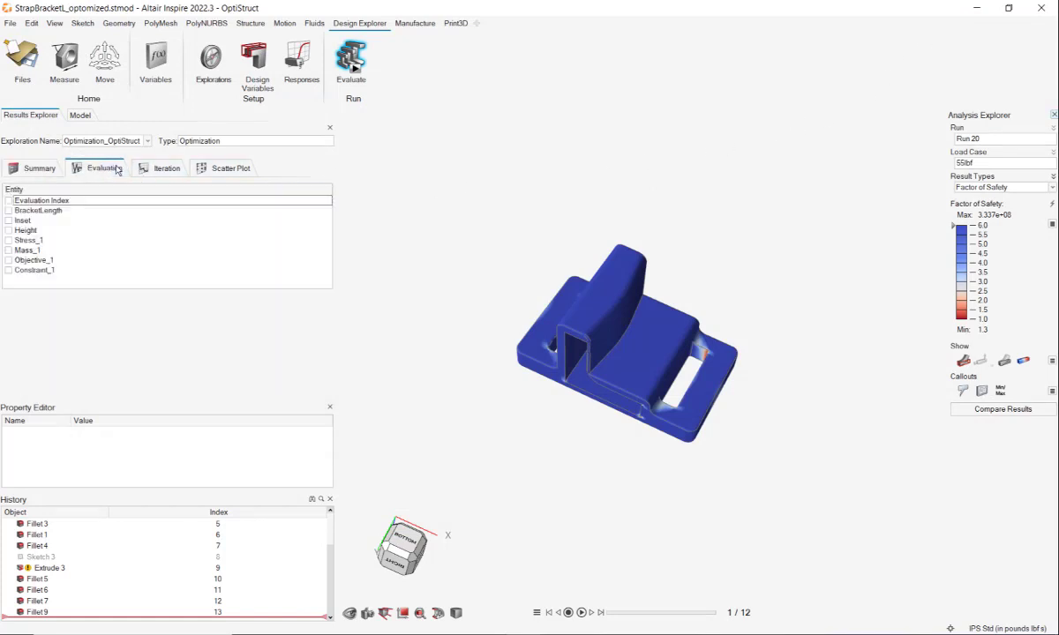
{"action": "mouse_move", "coordinate": [102, 168]}
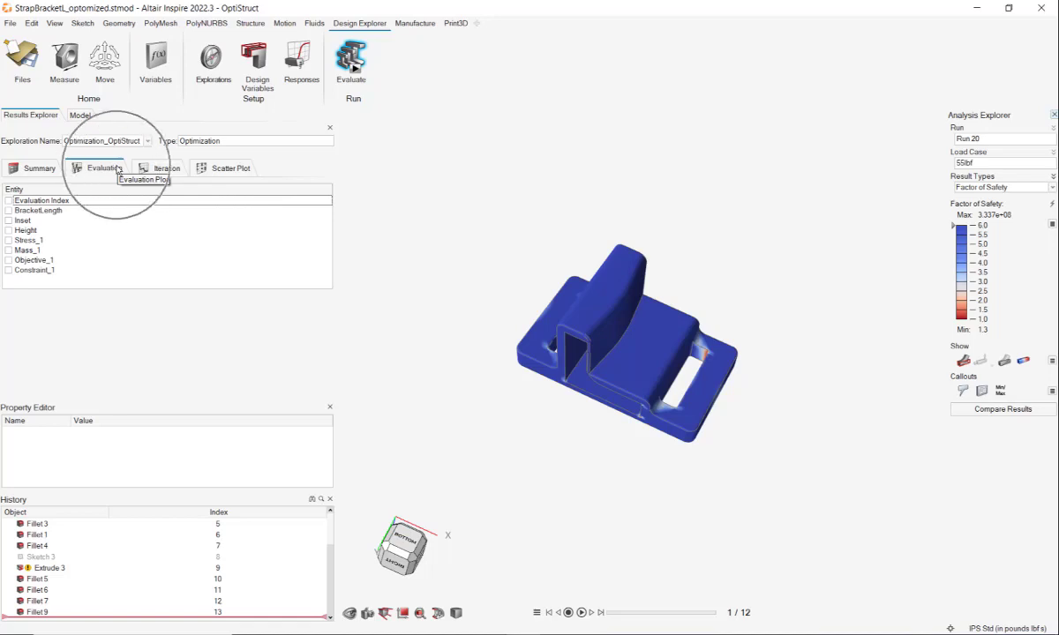
{"action": "mouse_move", "coordinate": [11, 247]}
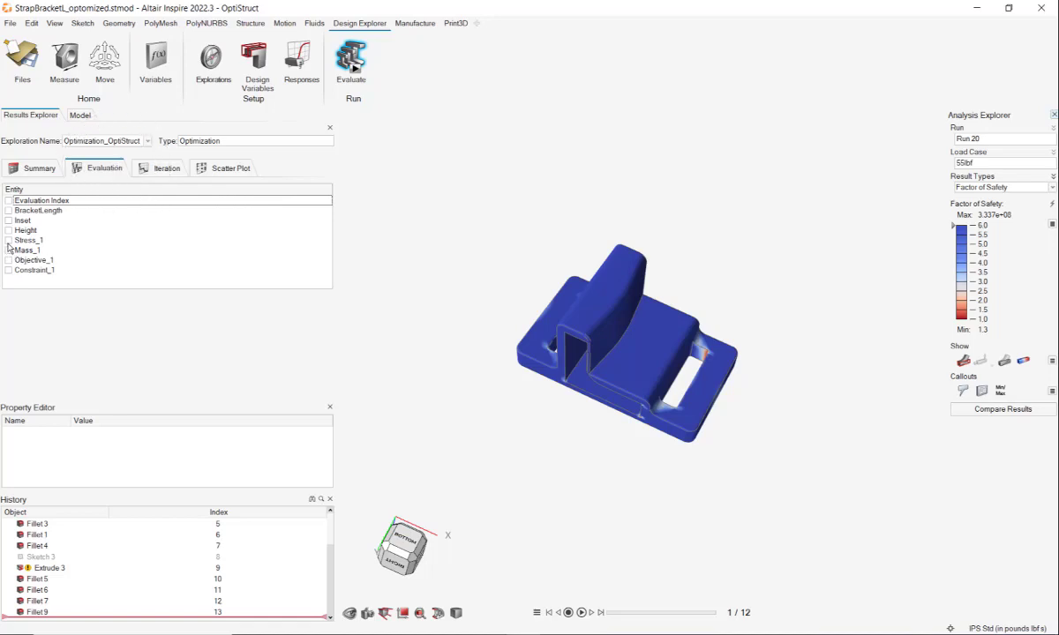
Plot Stress_1 and then BracketLength across all evaluations, clearing each afterwards.
{"action": "left_click", "coordinate": [7, 240]}
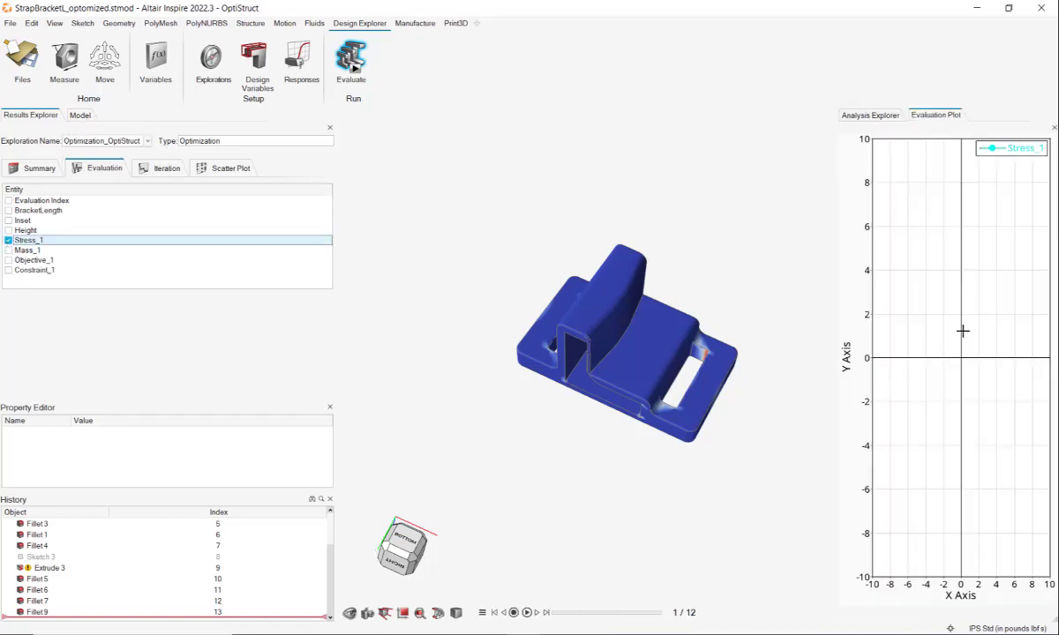
{"action": "mouse_move", "coordinate": [928, 303]}
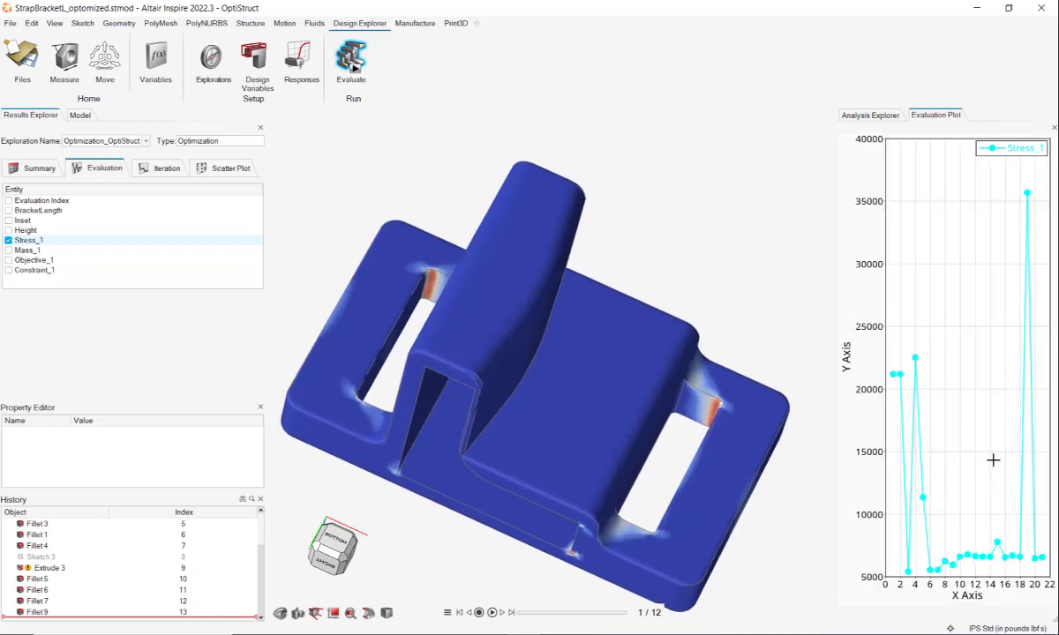
{"action": "left_click", "coordinate": [28, 240]}
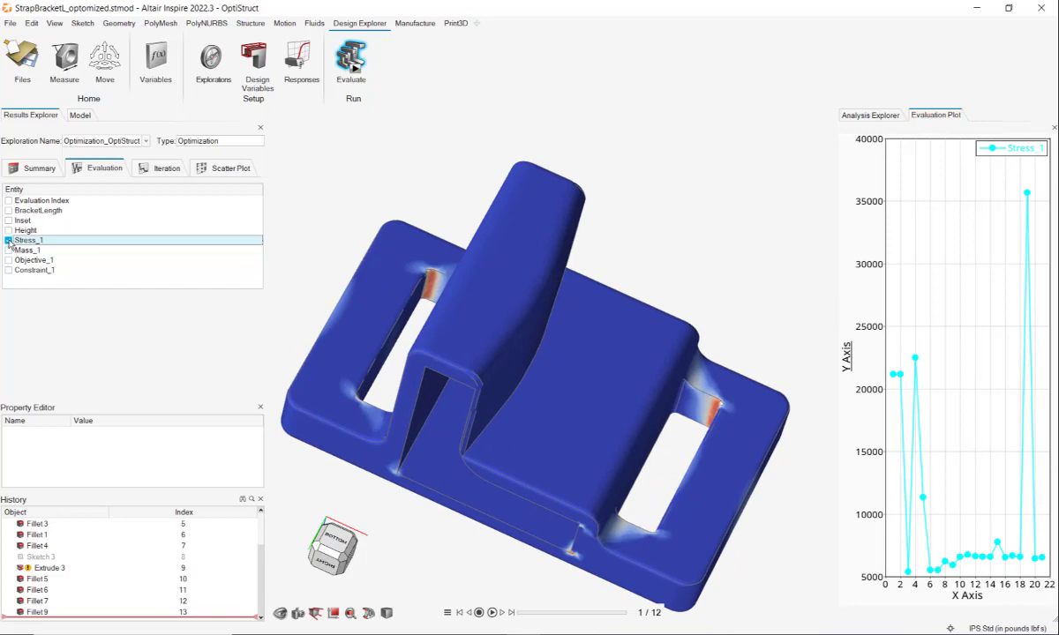
{"action": "left_click", "coordinate": [36, 210]}
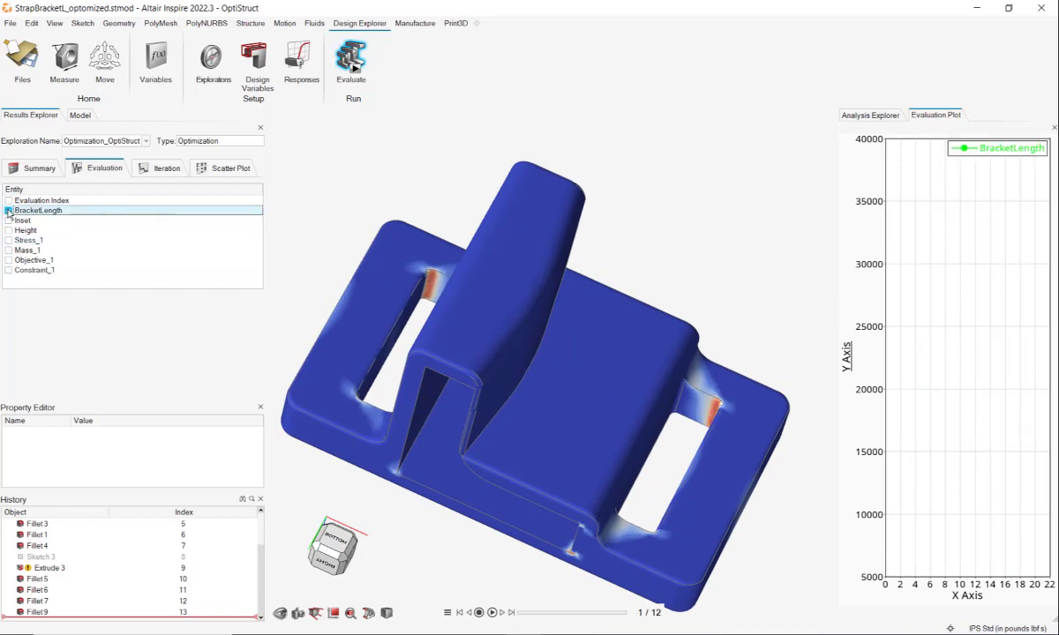
{"action": "left_click", "coordinate": [7, 210]}
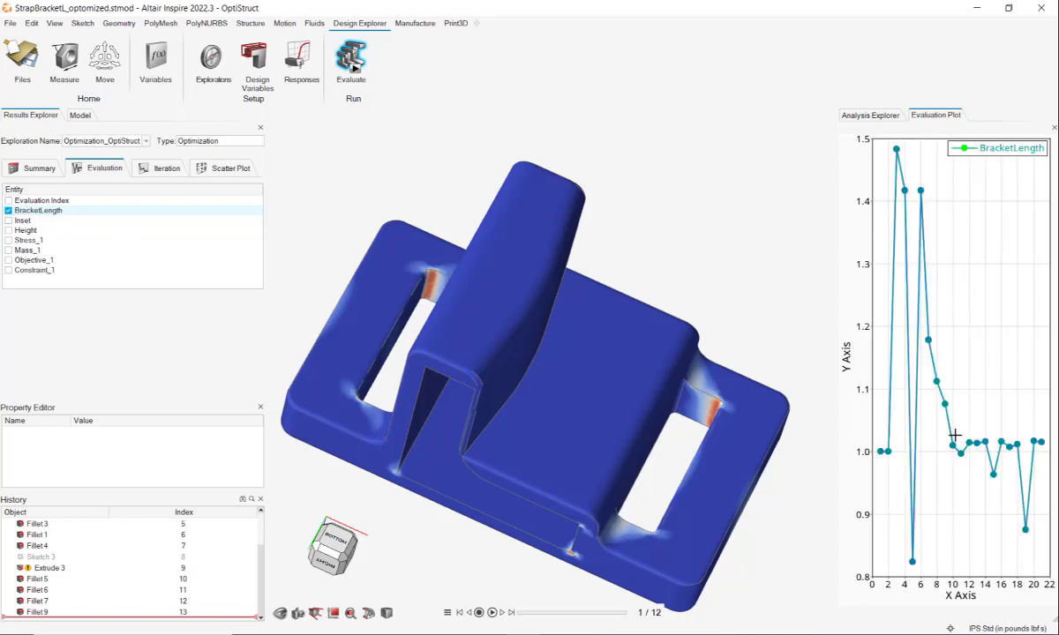
{"action": "left_click", "coordinate": [11, 210]}
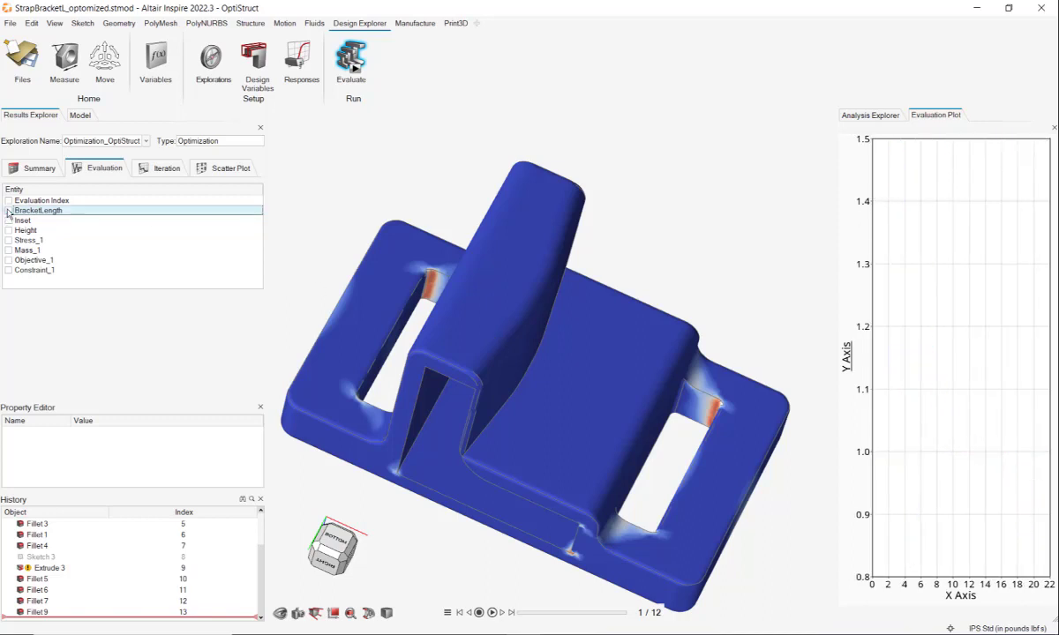
{"action": "left_click", "coordinate": [229, 167]}
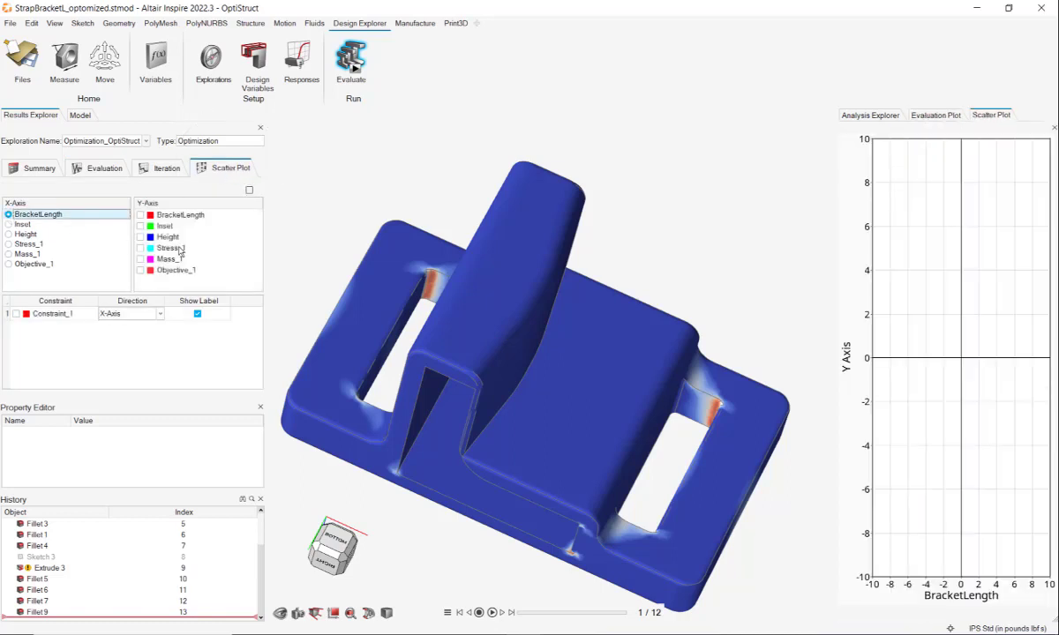
Chart Stress_1 on the Y-axis against BracketLength on the X-axis in the scatter plot.
{"action": "left_click", "coordinate": [139, 247]}
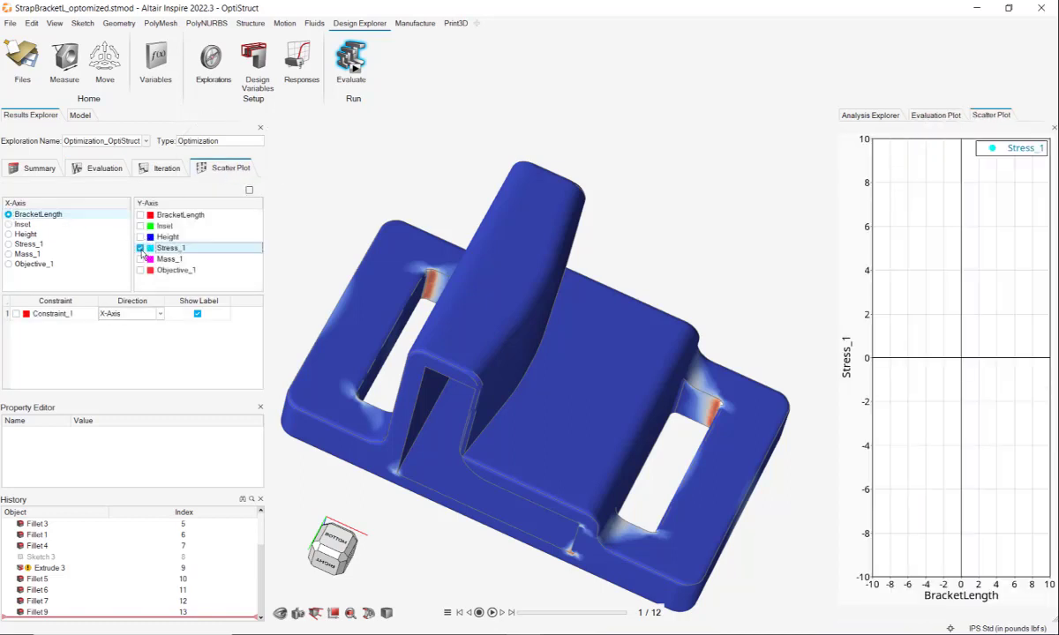
{"action": "left_click", "coordinate": [139, 247]}
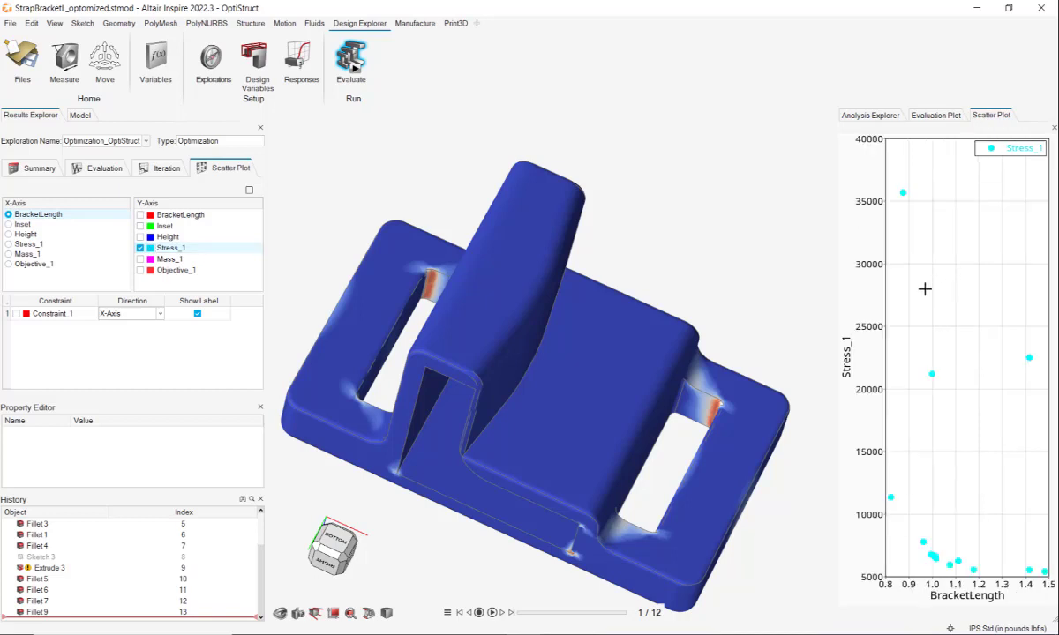
{"action": "mouse_move", "coordinate": [1015, 558]}
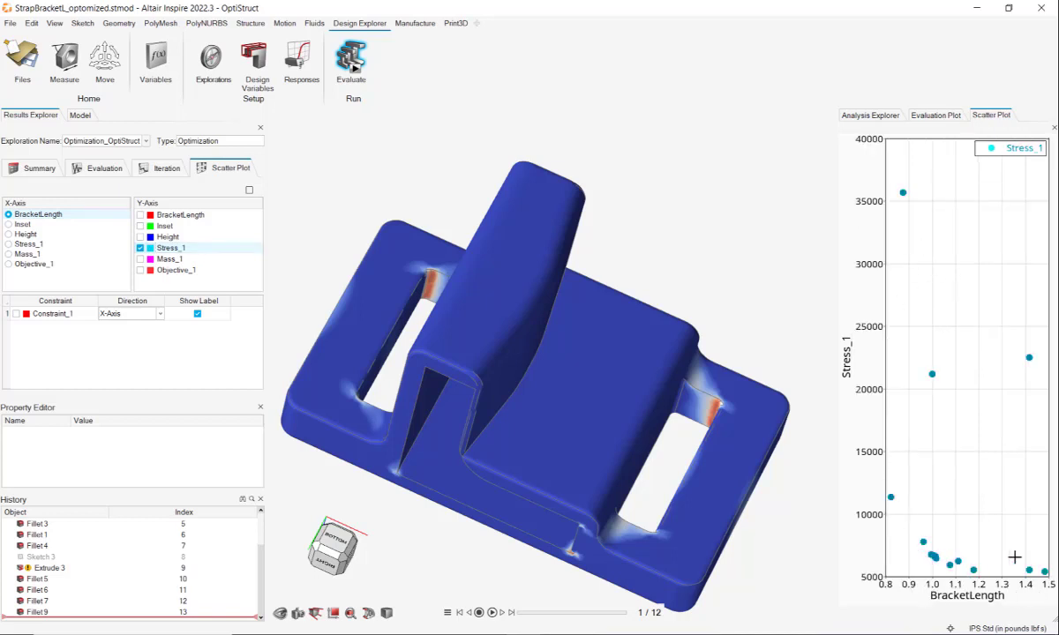
{"action": "mouse_move", "coordinate": [924, 482]}
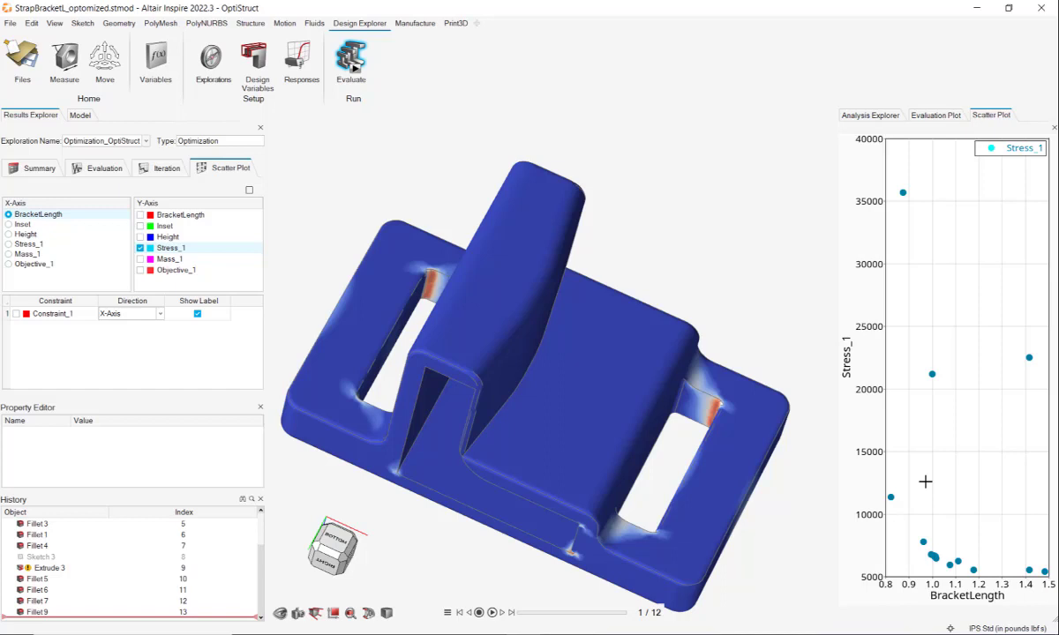